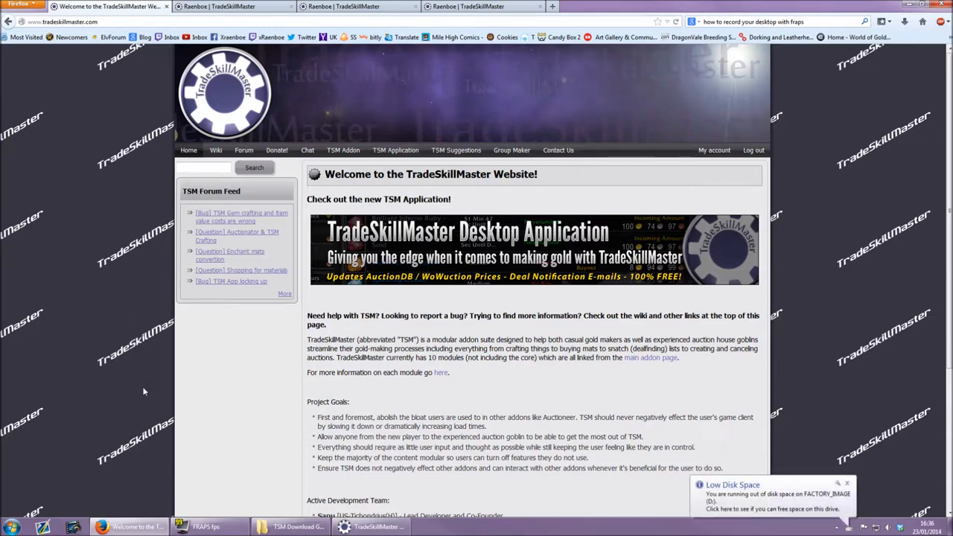
{"action": "mouse_move", "coordinate": [167, 396]}
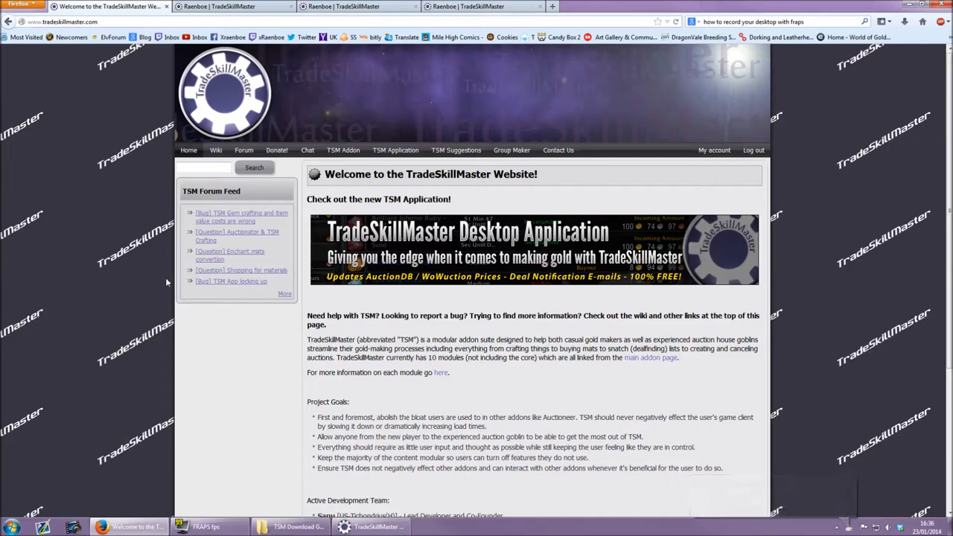
{"action": "mouse_move", "coordinate": [542, 313]}
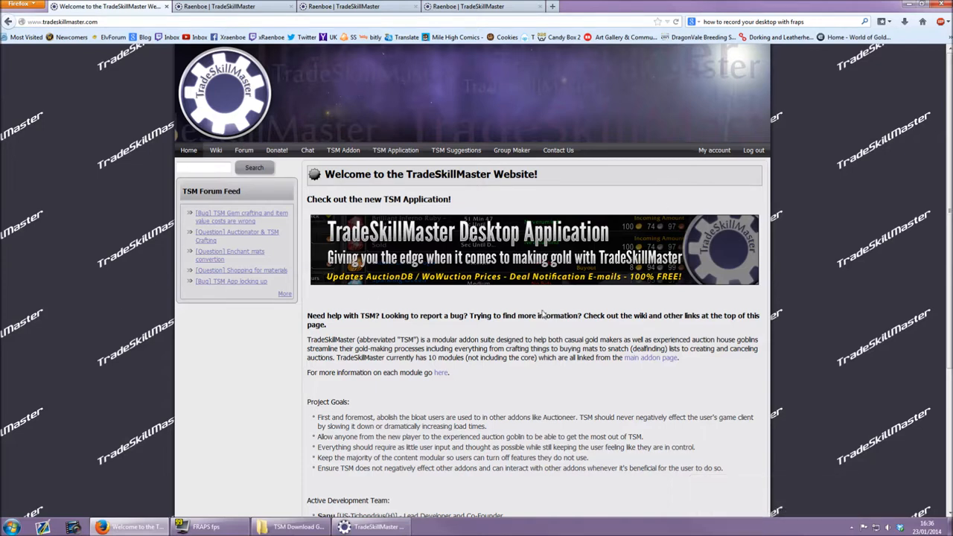
{"action": "mouse_move", "coordinate": [573, 240]}
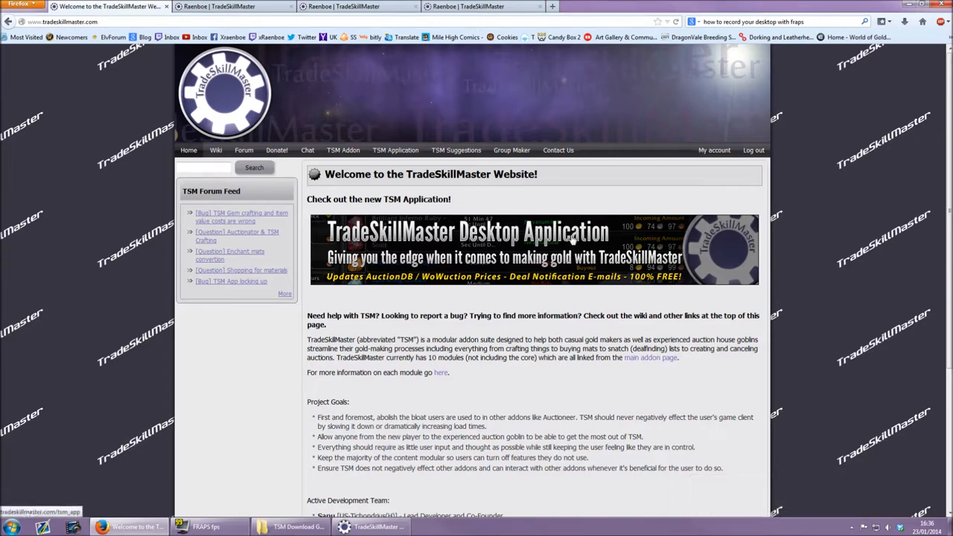
{"action": "mouse_move", "coordinate": [545, 298]}
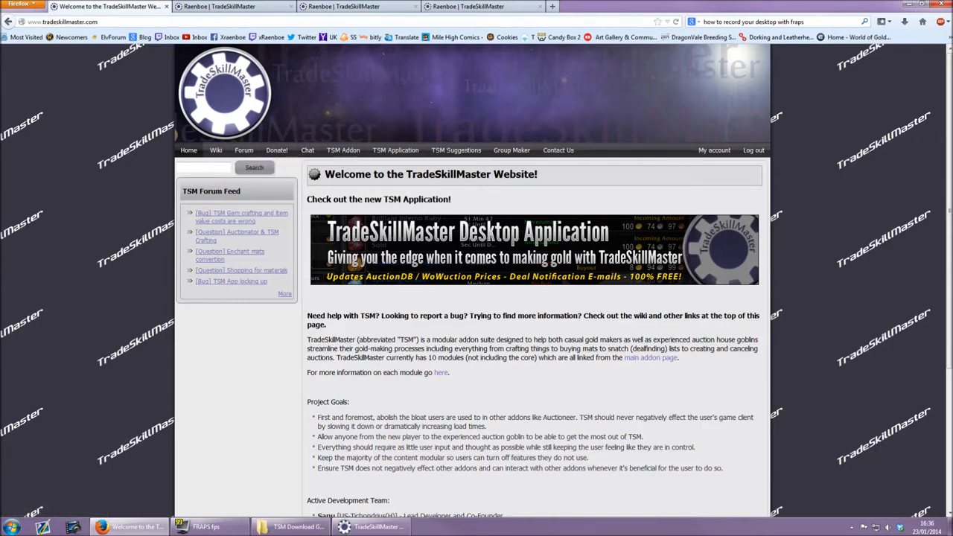
{"action": "mouse_move", "coordinate": [512, 149]}
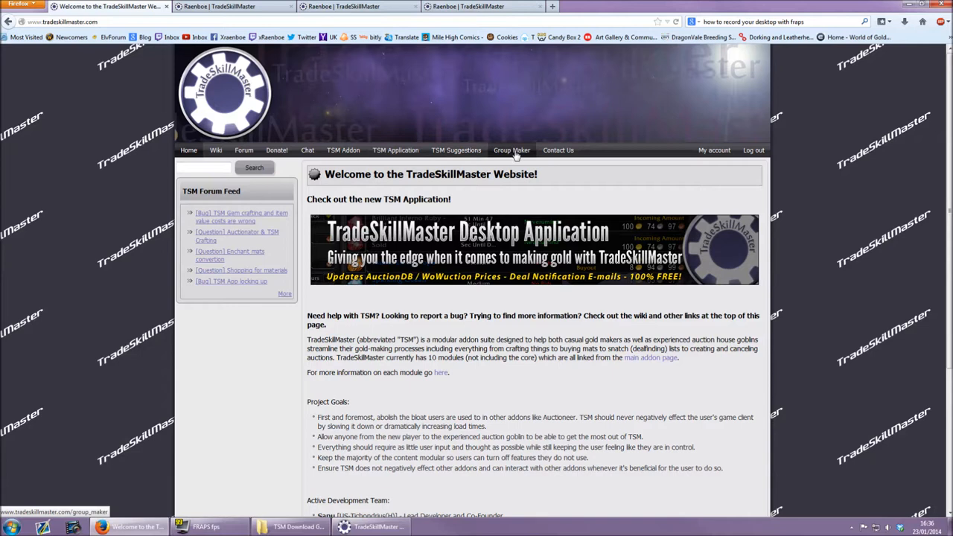
- View the Group Maker page, then head to the TSM Application page from the navigation bar
{"action": "left_click", "coordinate": [512, 149]}
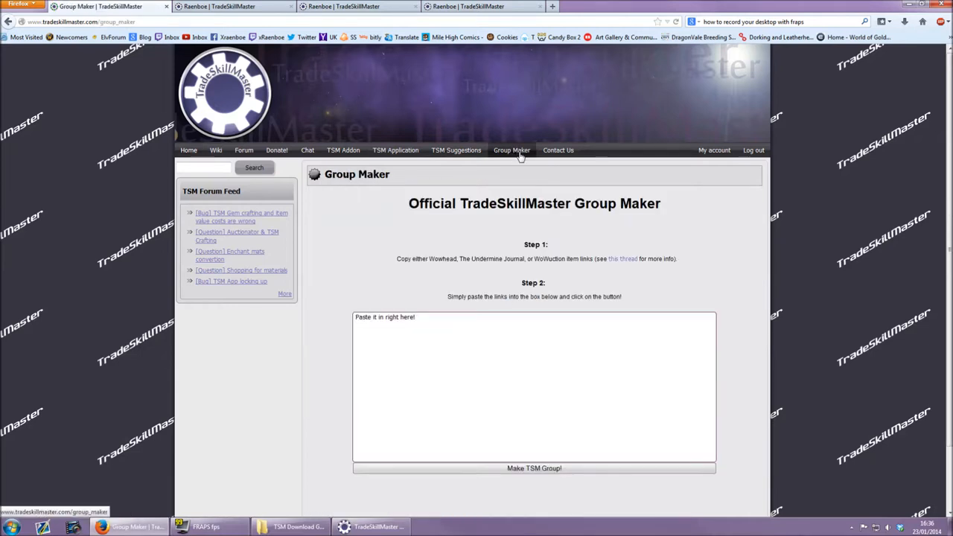
{"action": "mouse_move", "coordinate": [532, 177]}
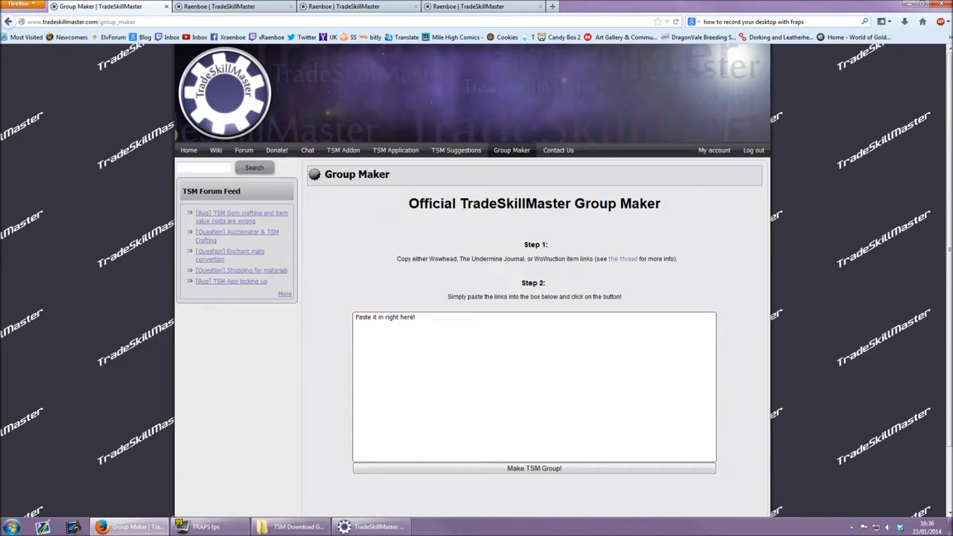
{"action": "mouse_move", "coordinate": [475, 271]}
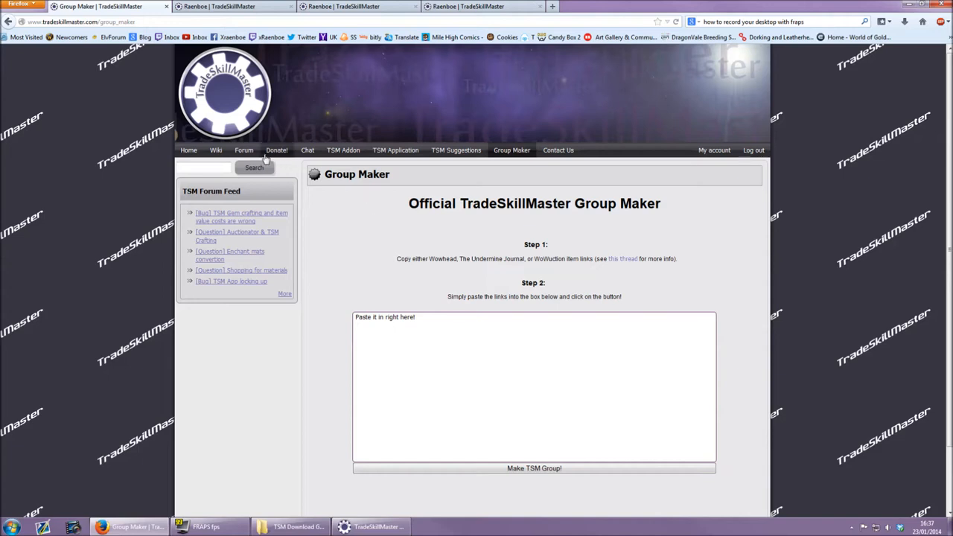
{"action": "mouse_move", "coordinate": [365, 163]}
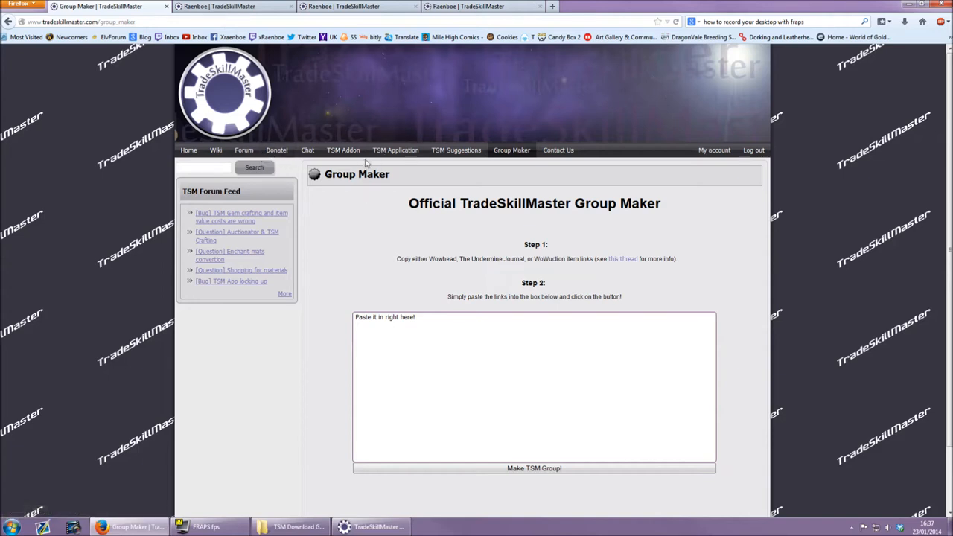
{"action": "left_click", "coordinate": [342, 149]}
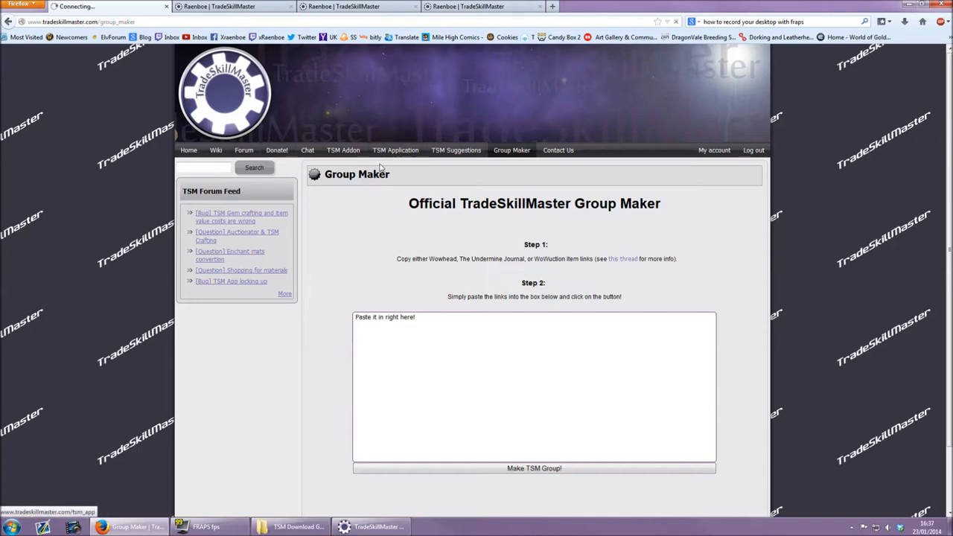
- Read the TSM Application Info page down through its features to the To Download section
{"action": "left_click", "coordinate": [396, 149]}
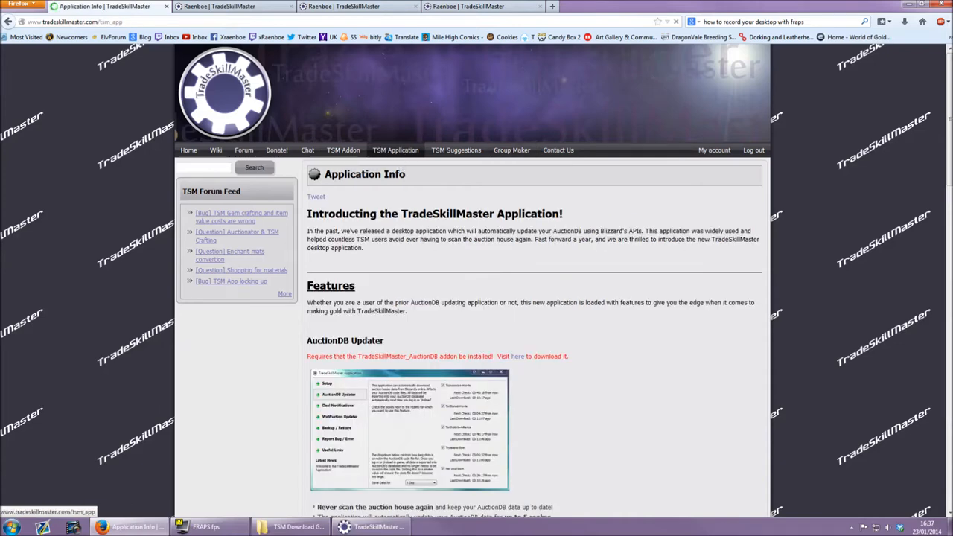
{"action": "scroll", "scroll_direction": "down", "scroll_amount": 3}
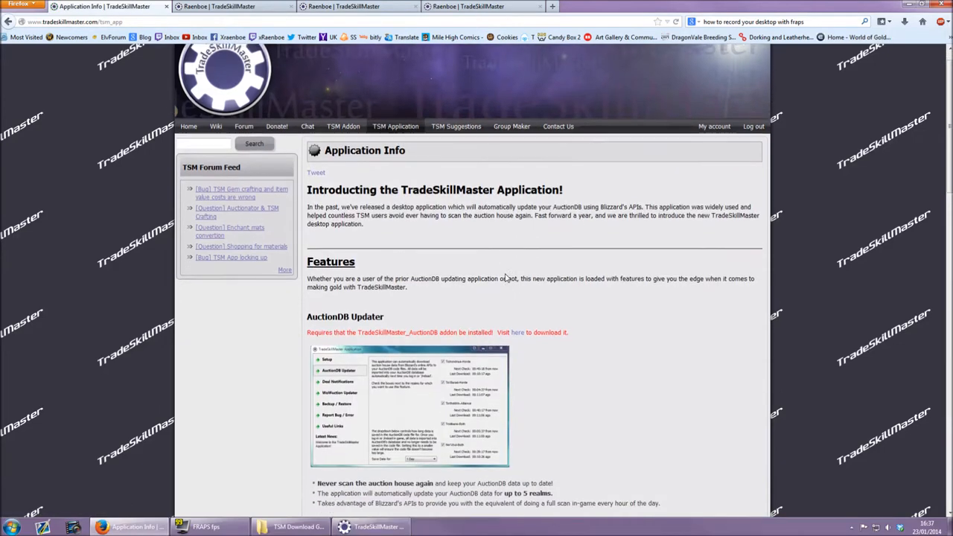
{"action": "scroll", "scroll_direction": "down", "scroll_amount": 3}
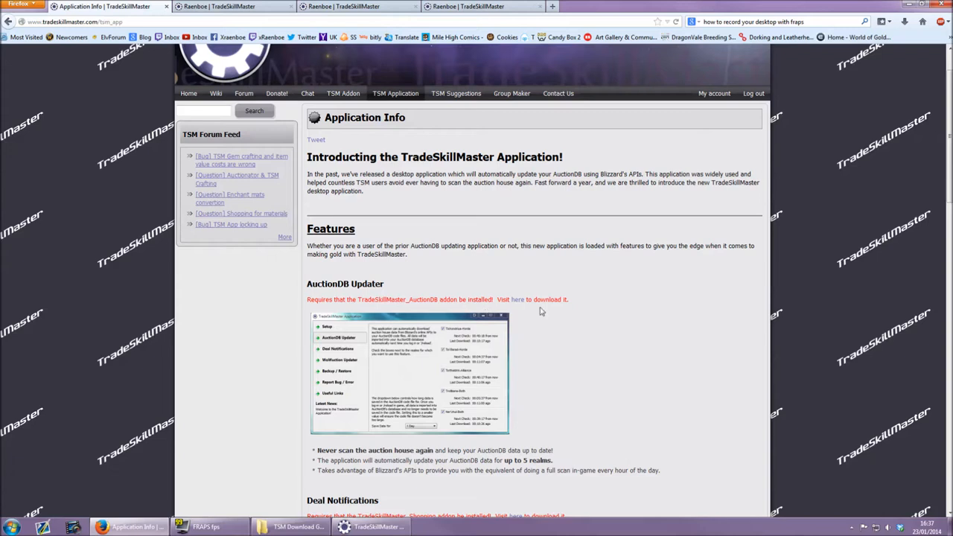
{"action": "mouse_move", "coordinate": [409, 307]}
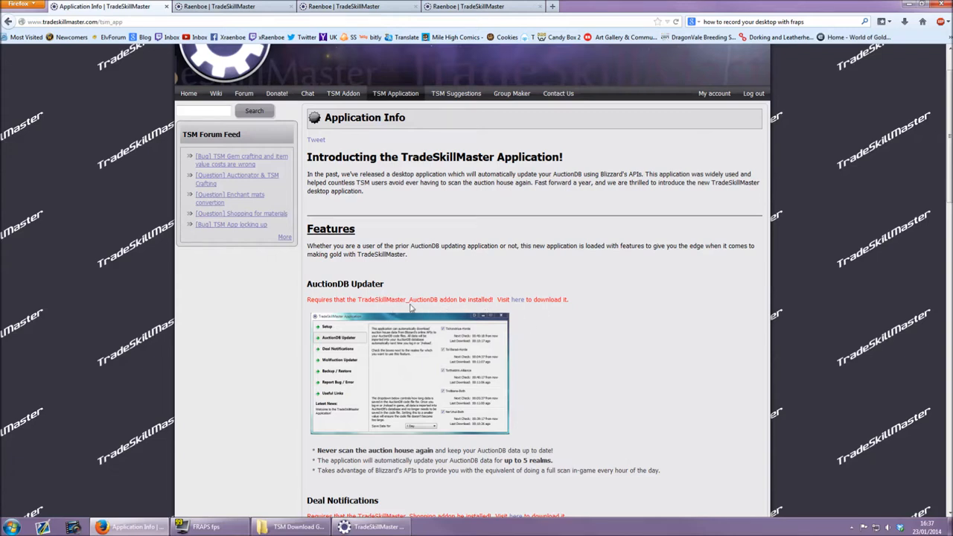
{"action": "mouse_move", "coordinate": [484, 339]}
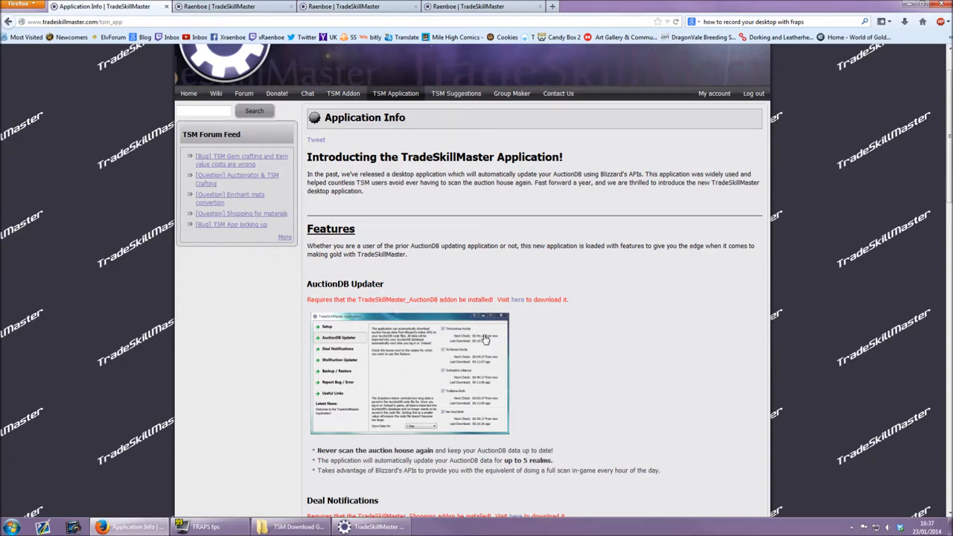
{"action": "scroll", "scroll_direction": "down", "scroll_amount": 3}
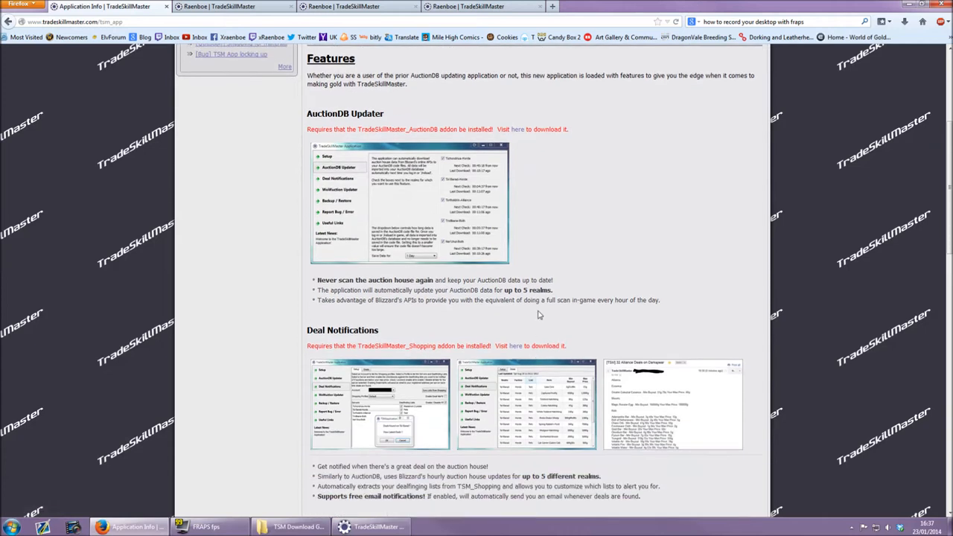
{"action": "mouse_move", "coordinate": [573, 307]}
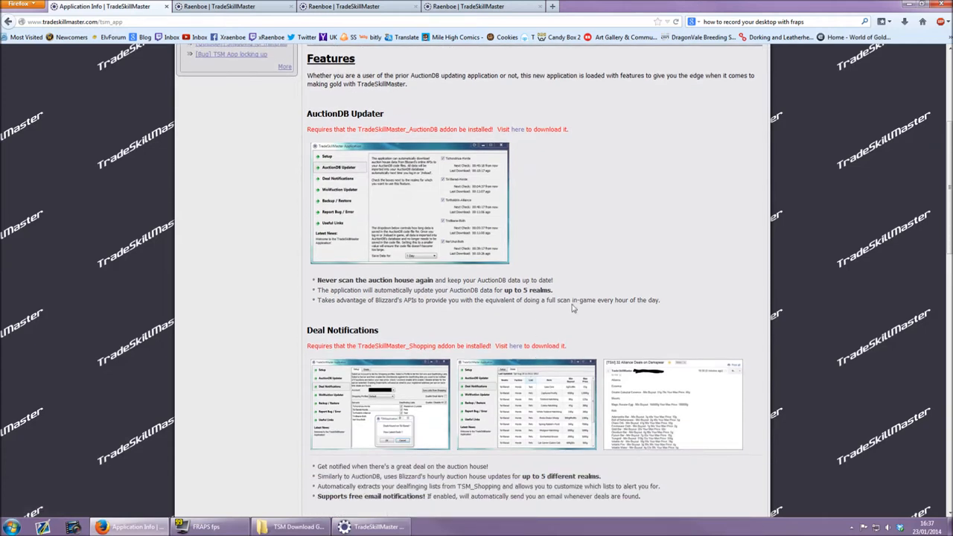
{"action": "mouse_move", "coordinate": [435, 356]}
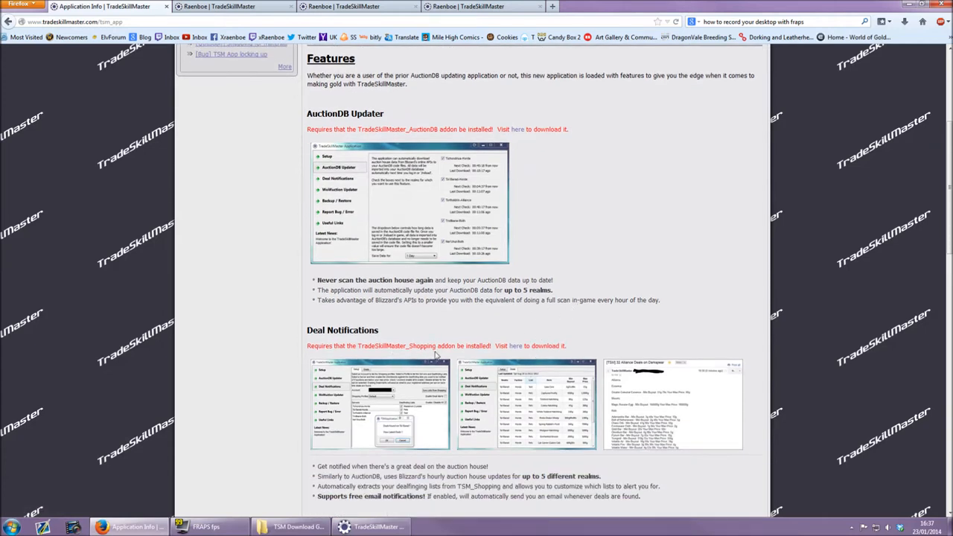
{"action": "scroll", "scroll_direction": "down", "scroll_amount": 3}
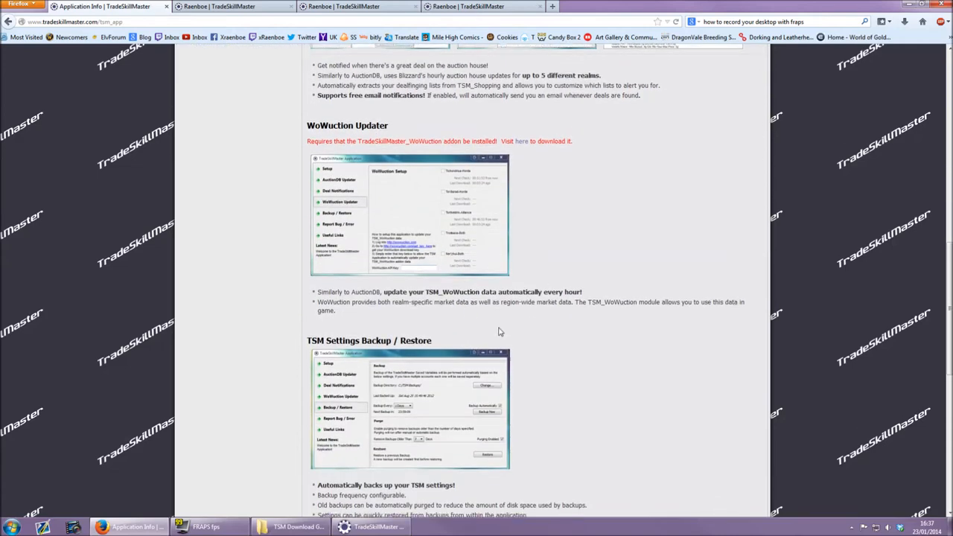
{"action": "scroll", "scroll_direction": "down", "scroll_amount": 3}
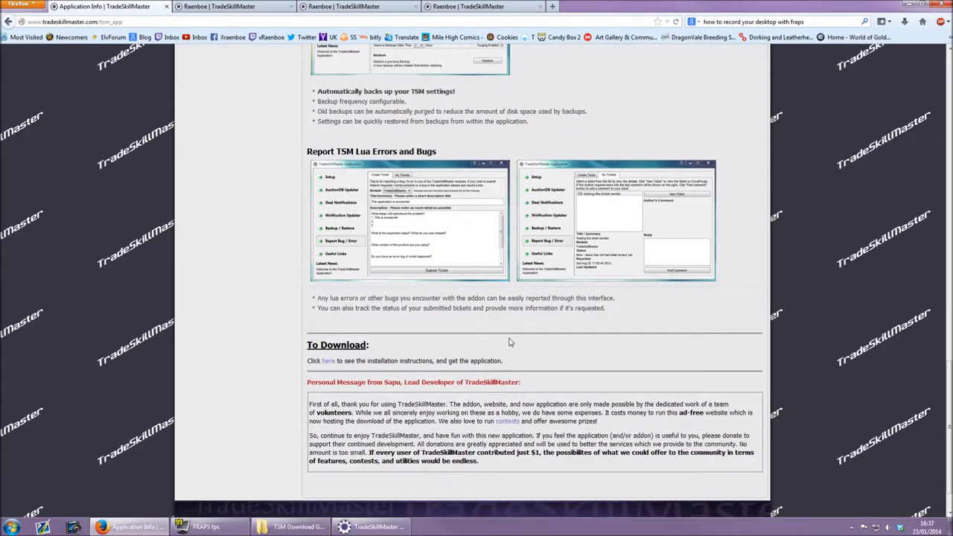
{"action": "mouse_move", "coordinate": [328, 362]}
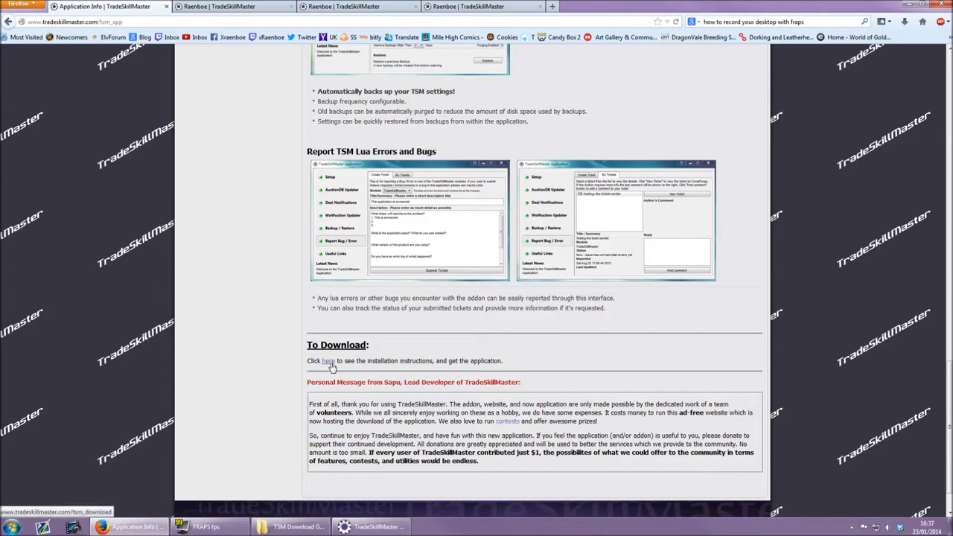
{"action": "left_click", "coordinate": [328, 361]}
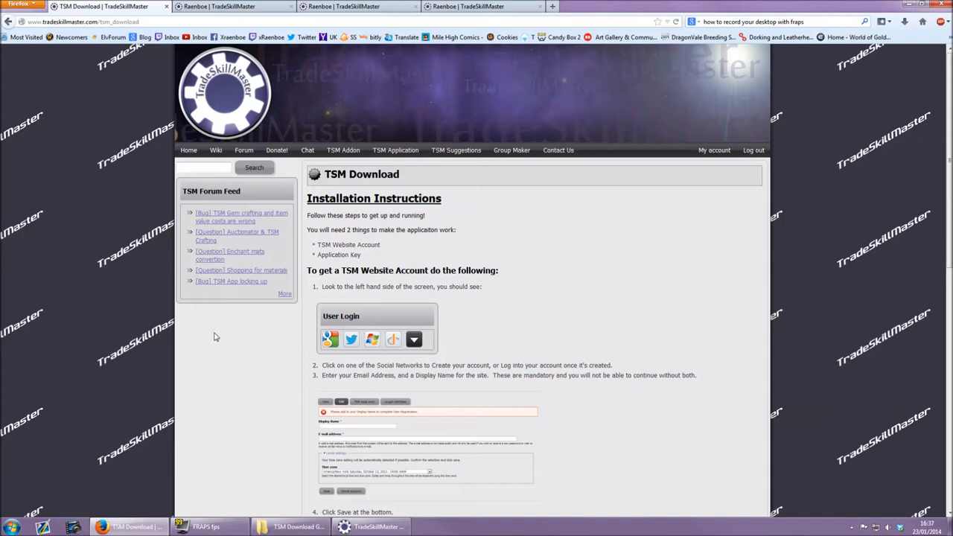
{"action": "mouse_move", "coordinate": [335, 314]}
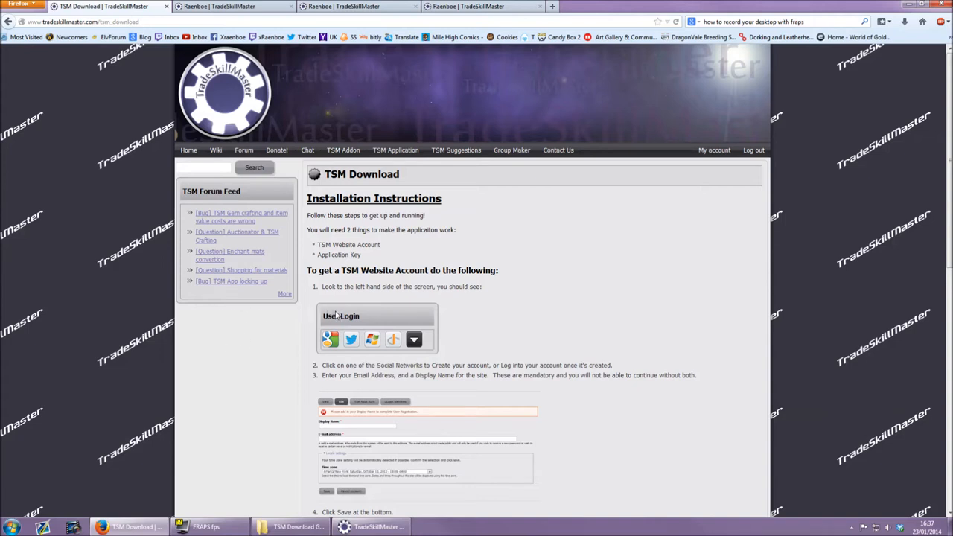
{"action": "mouse_move", "coordinate": [382, 314]}
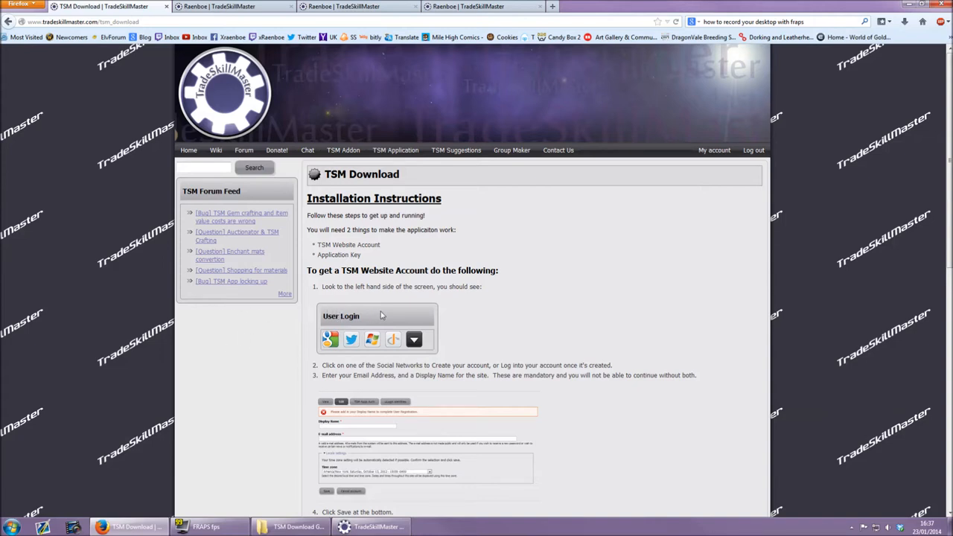
{"action": "mouse_move", "coordinate": [470, 303]}
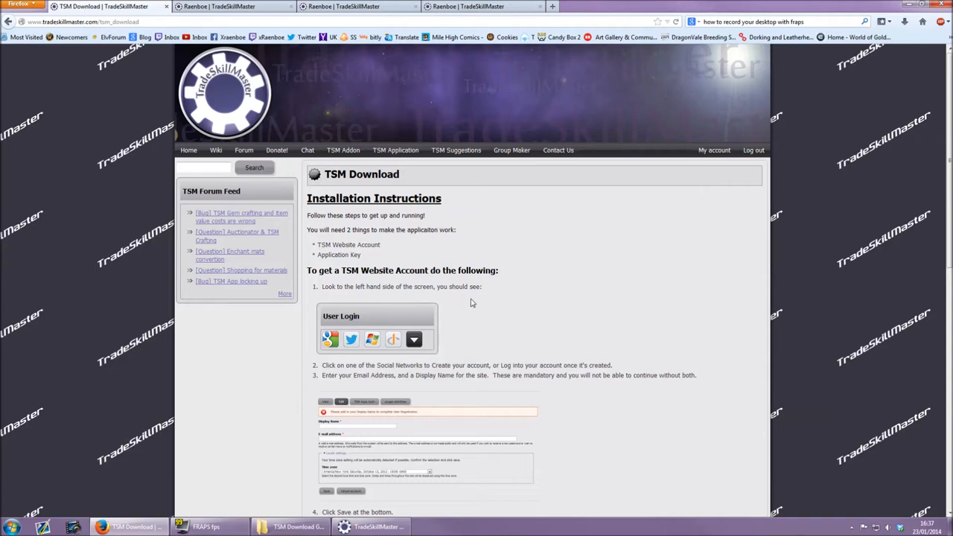
{"action": "mouse_move", "coordinate": [488, 304]}
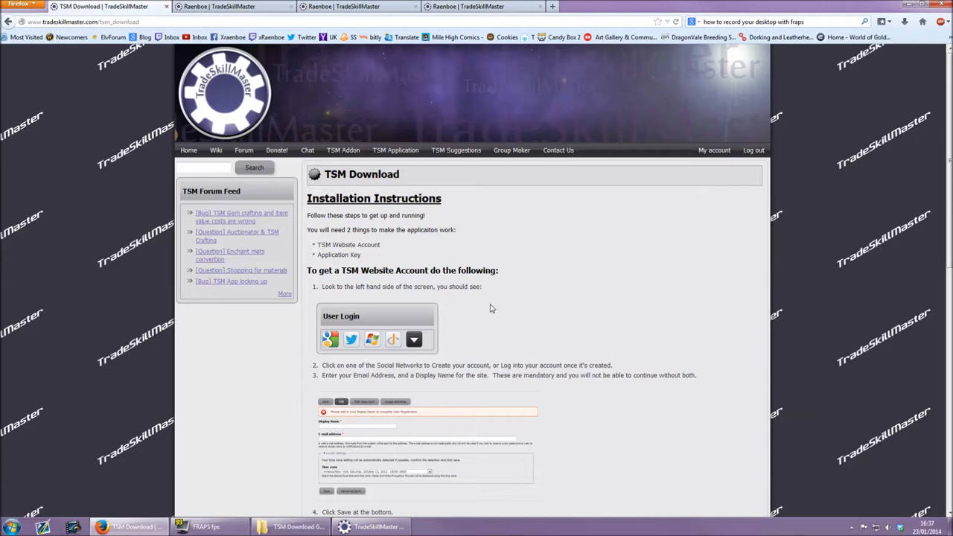
{"action": "scroll", "scroll_direction": "down", "scroll_amount": 3}
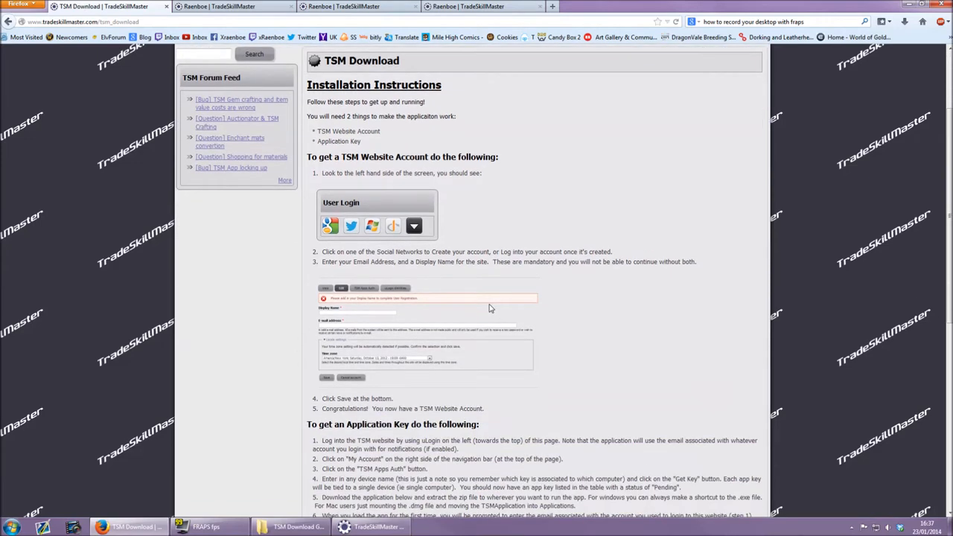
{"action": "mouse_move", "coordinate": [397, 271]}
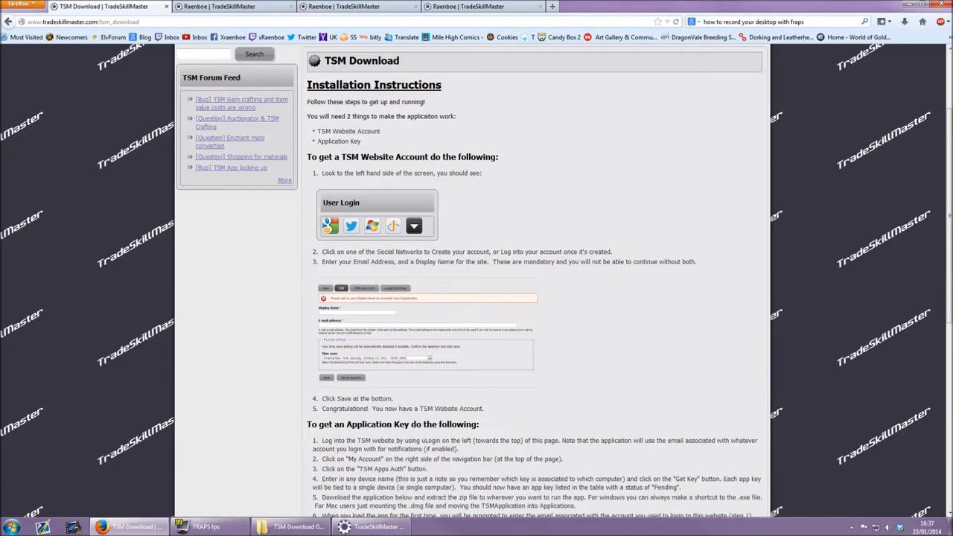
{"action": "mouse_move", "coordinate": [577, 282]}
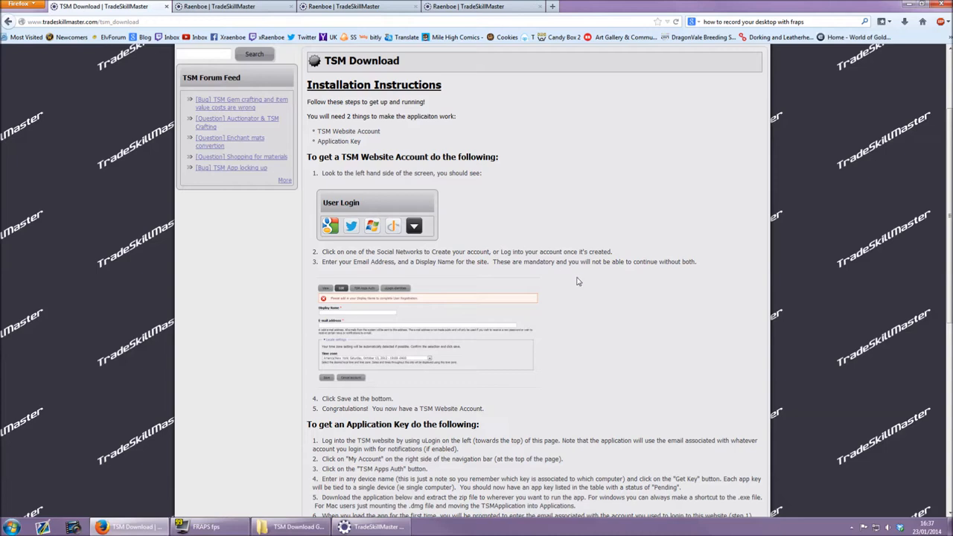
{"action": "mouse_move", "coordinate": [426, 310]}
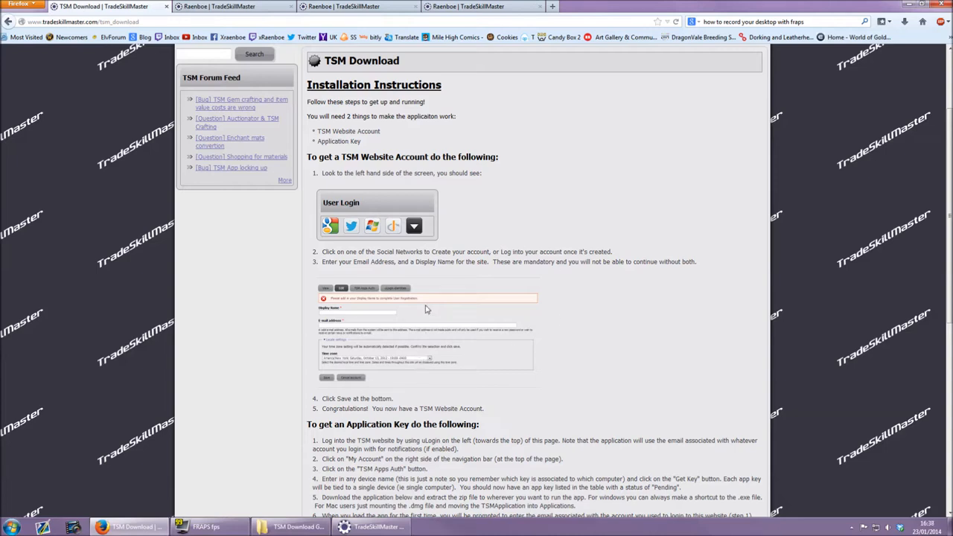
{"action": "scroll", "scroll_direction": "up", "scroll_amount": 3}
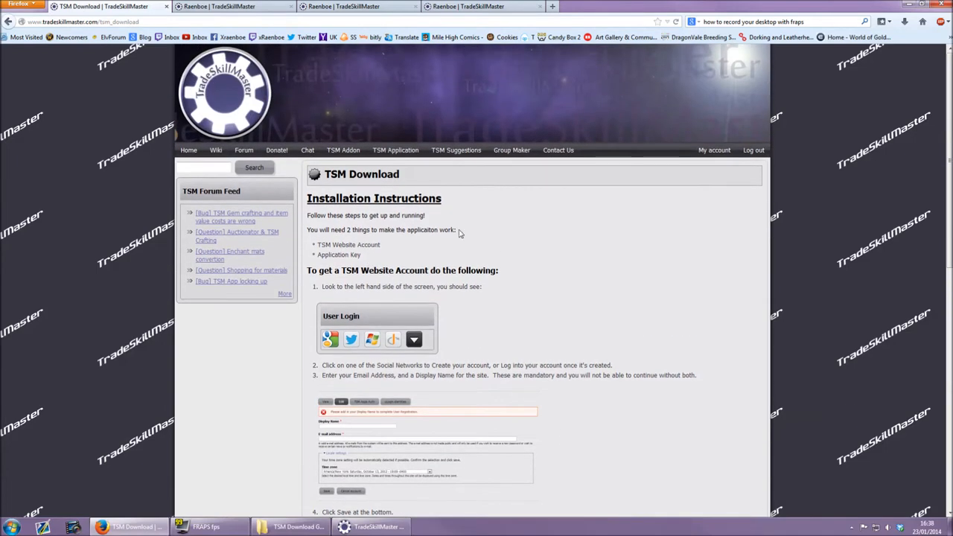
{"action": "mouse_move", "coordinate": [715, 161]}
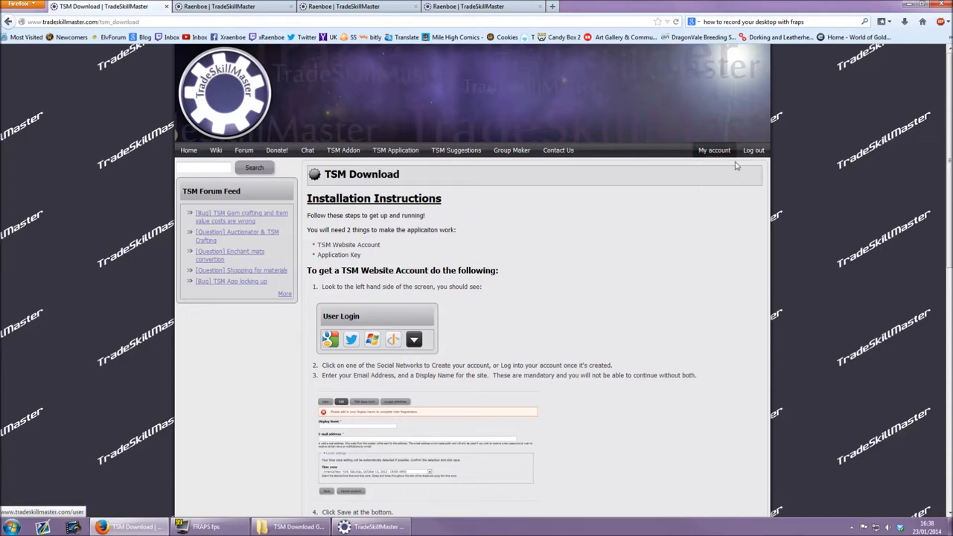
{"action": "mouse_move", "coordinate": [566, 154]}
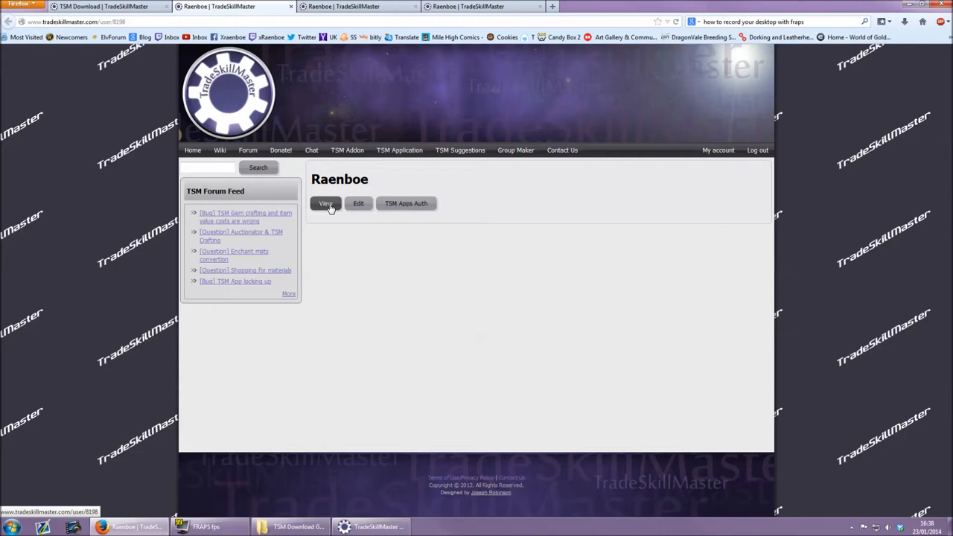
{"action": "mouse_move", "coordinate": [402, 195]}
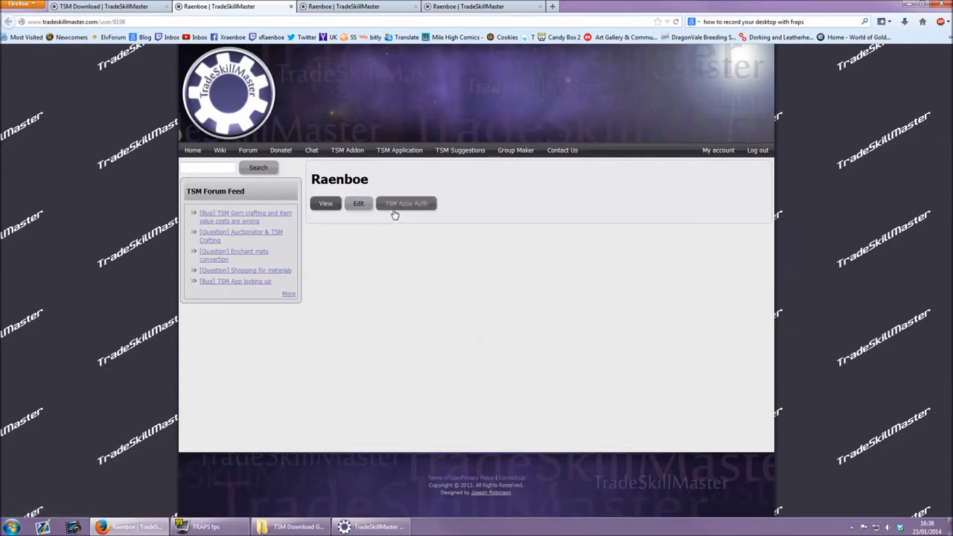
- On the TSM Apps Auth page of My account, enter 'Home' as the Device Name for a new key
{"action": "left_click", "coordinate": [405, 203]}
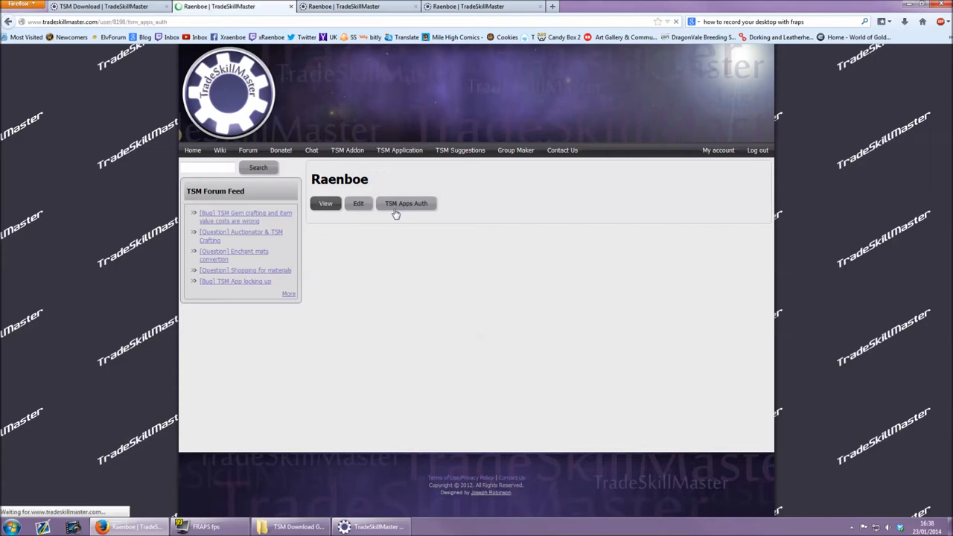
{"action": "left_click", "coordinate": [405, 203]}
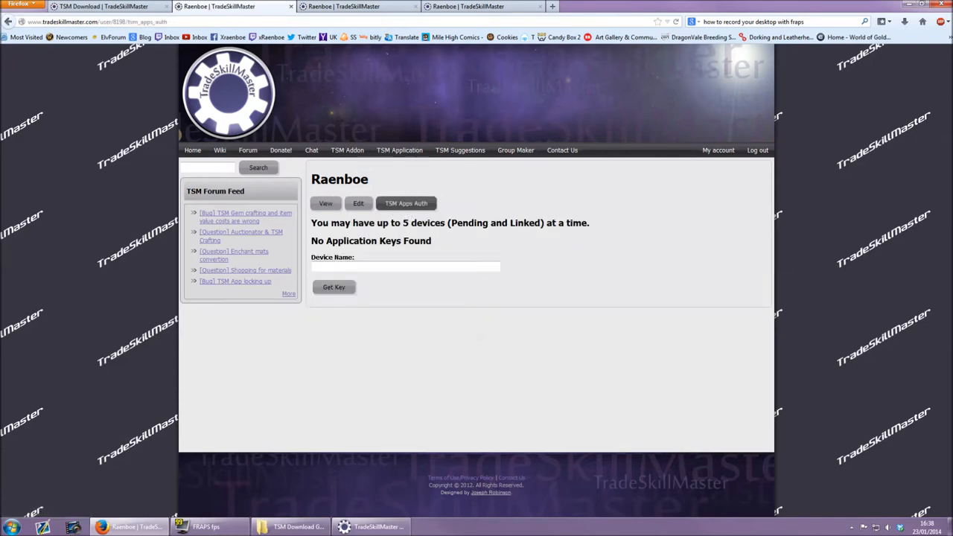
{"action": "left_click", "coordinate": [405, 265]}
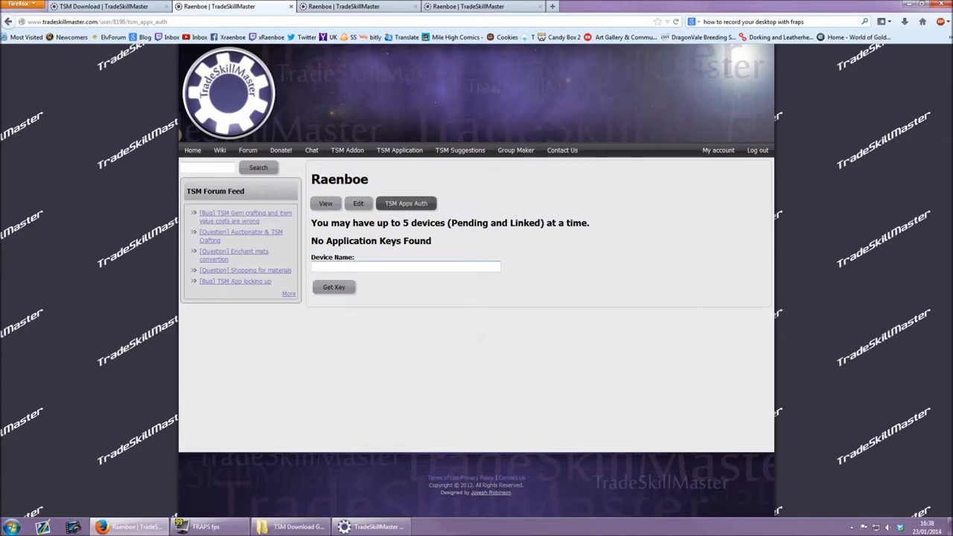
{"action": "type", "text": "Home"}
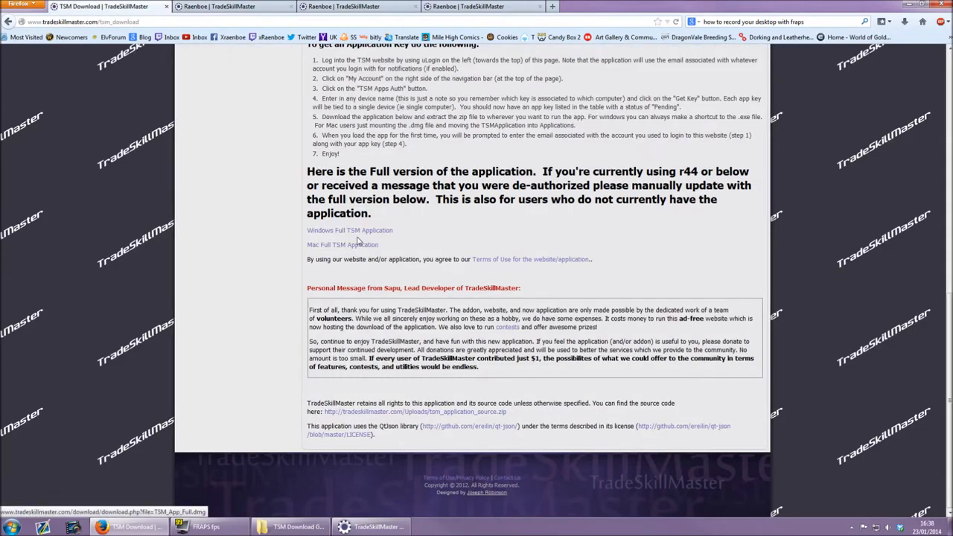
{"action": "mouse_move", "coordinate": [343, 244]}
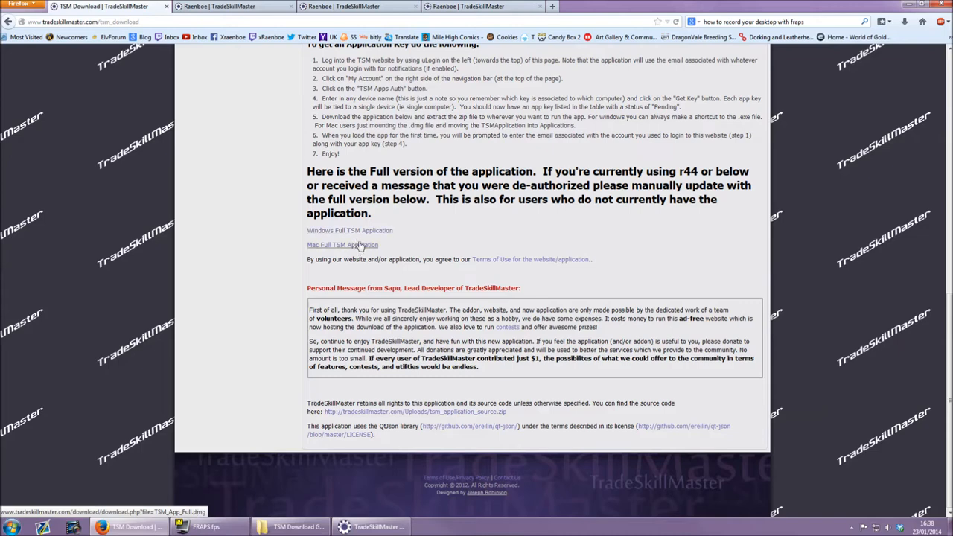
{"action": "mouse_move", "coordinate": [350, 230]}
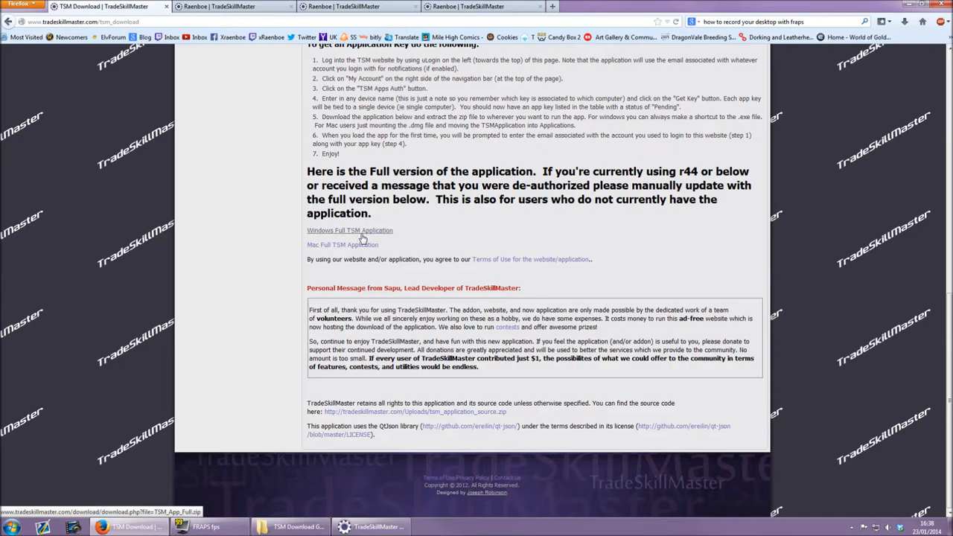
- Download the Windows Full TSM Application zip and confirm saving it
{"action": "left_click", "coordinate": [348, 230]}
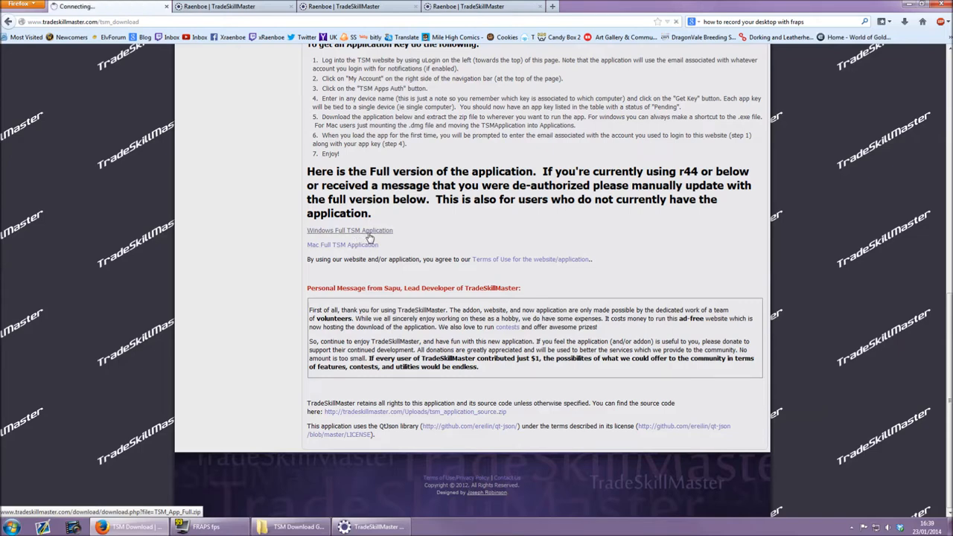
{"action": "left_click", "coordinate": [350, 229]}
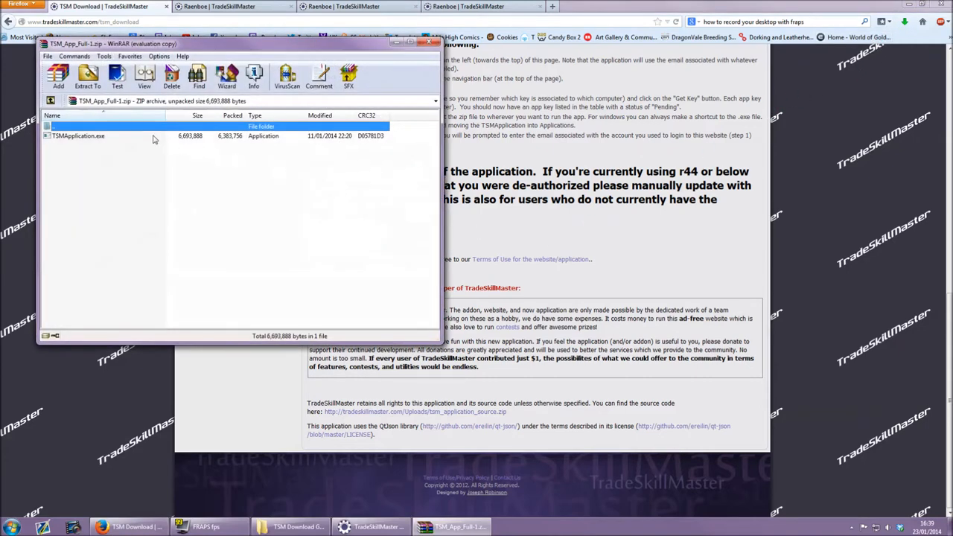
{"action": "mouse_move", "coordinate": [271, 158]}
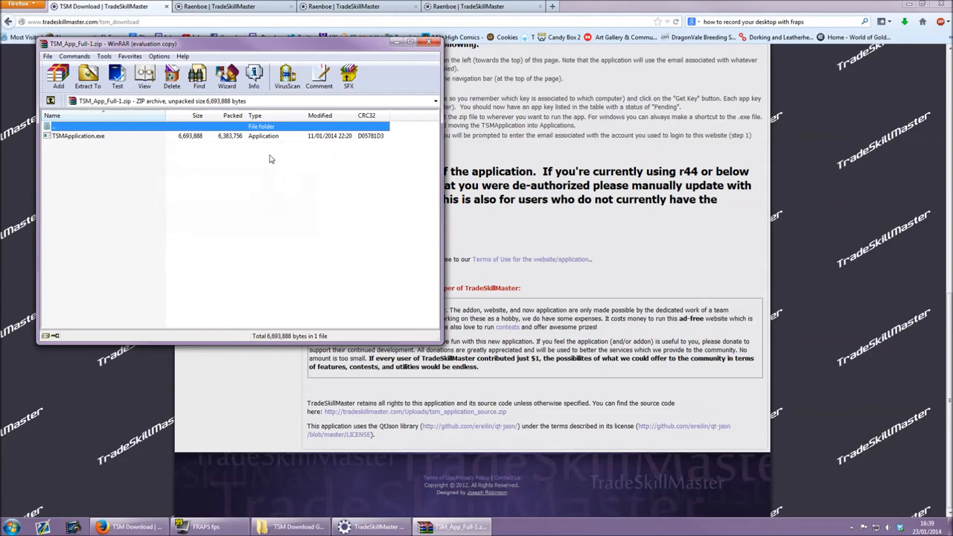
- Select TSMApplication.exe inside the downloaded archive in WinRAR
{"action": "left_click", "coordinate": [87, 75]}
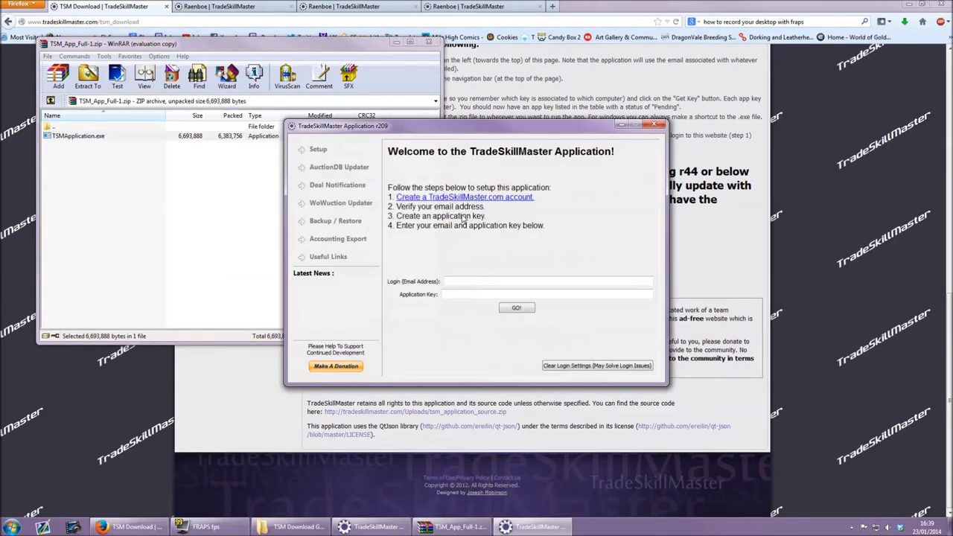
- Log in with email and application key, then add the Stormscale realm with Horde faction
{"action": "left_click", "coordinate": [548, 282]}
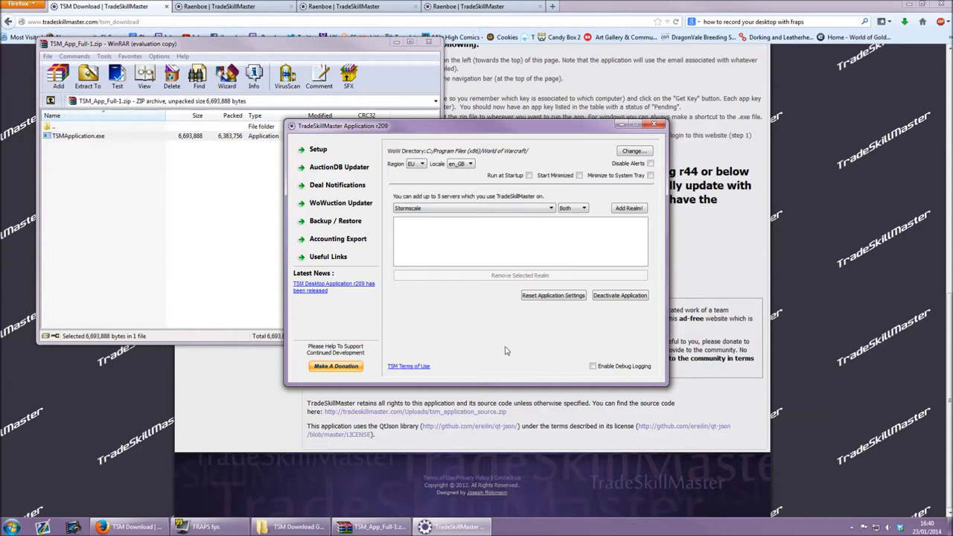
{"action": "mouse_move", "coordinate": [439, 273]}
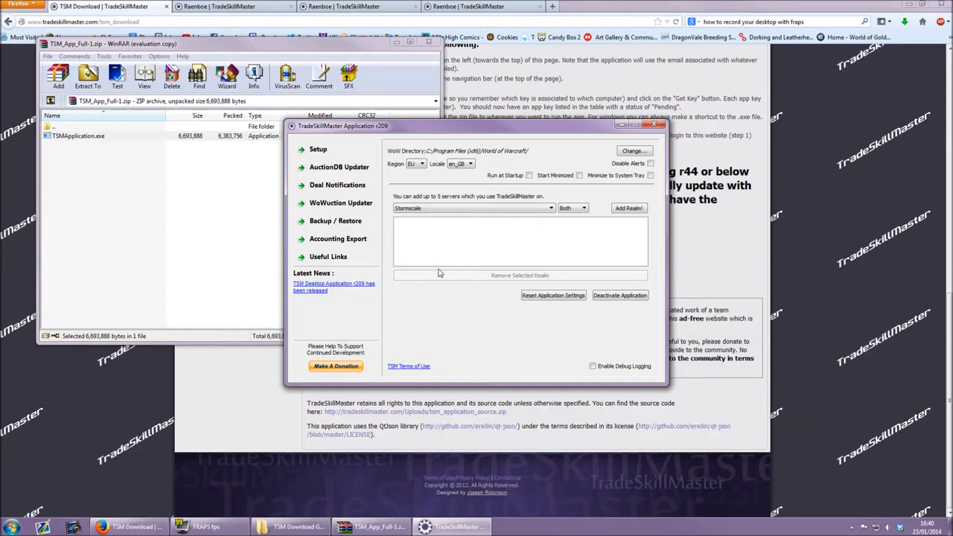
{"action": "mouse_move", "coordinate": [440, 262]}
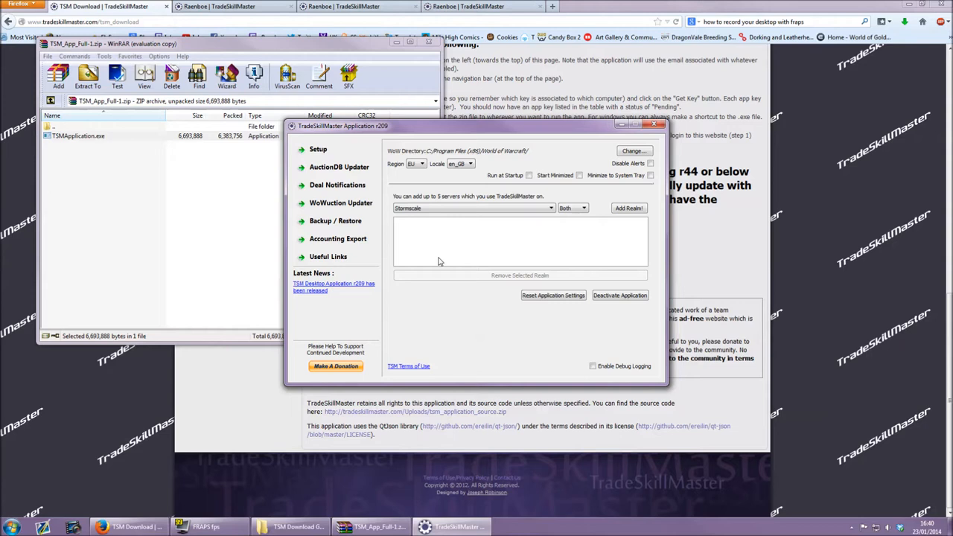
{"action": "mouse_move", "coordinate": [452, 217]}
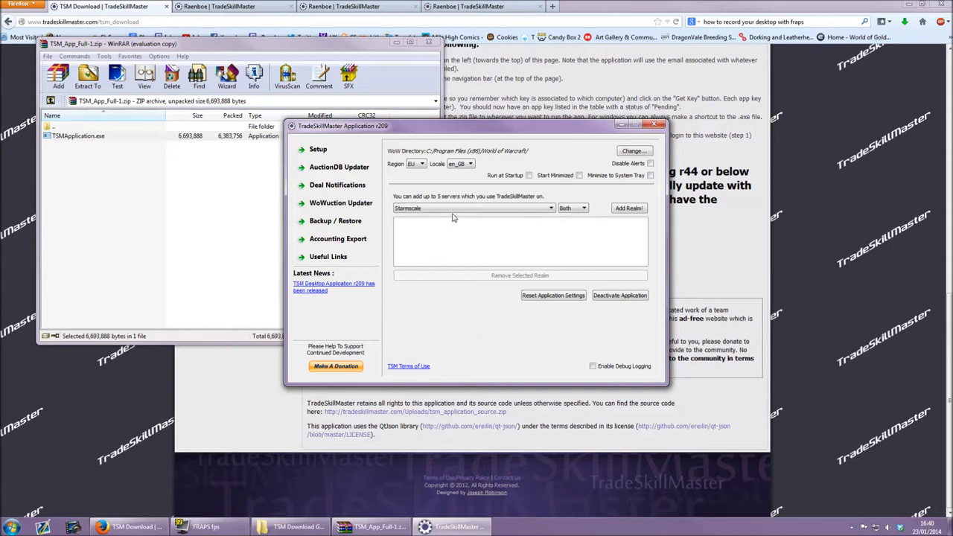
{"action": "mouse_move", "coordinate": [596, 199]}
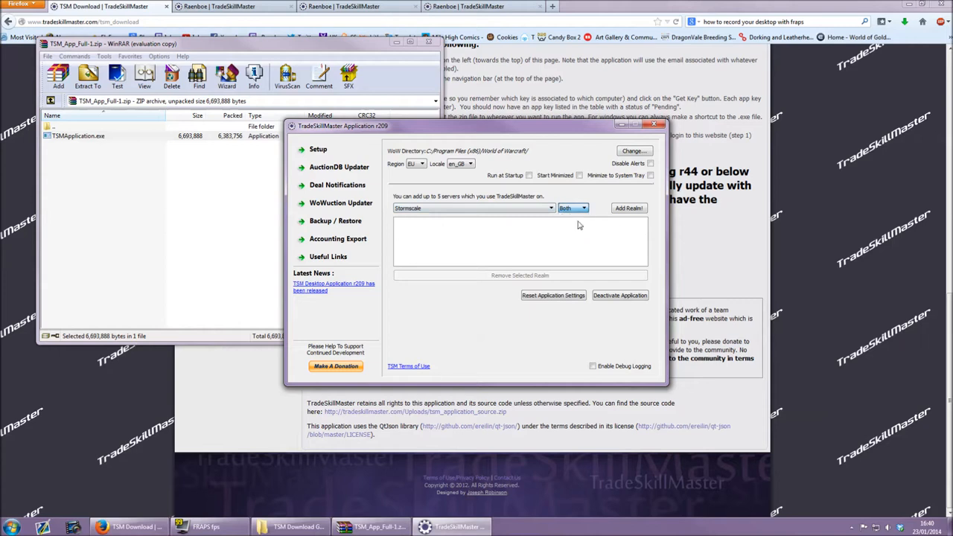
{"action": "left_click", "coordinate": [628, 209]}
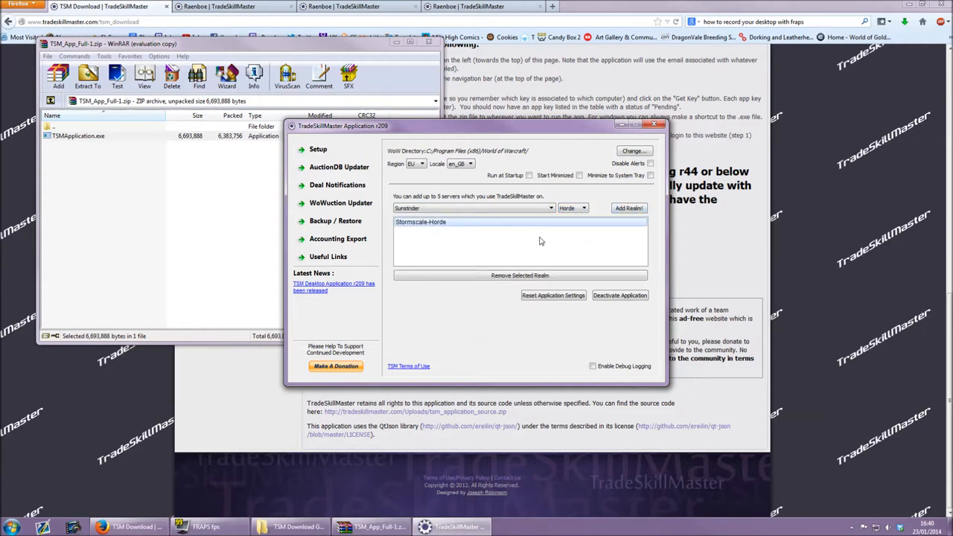
{"action": "mouse_move", "coordinate": [501, 249]}
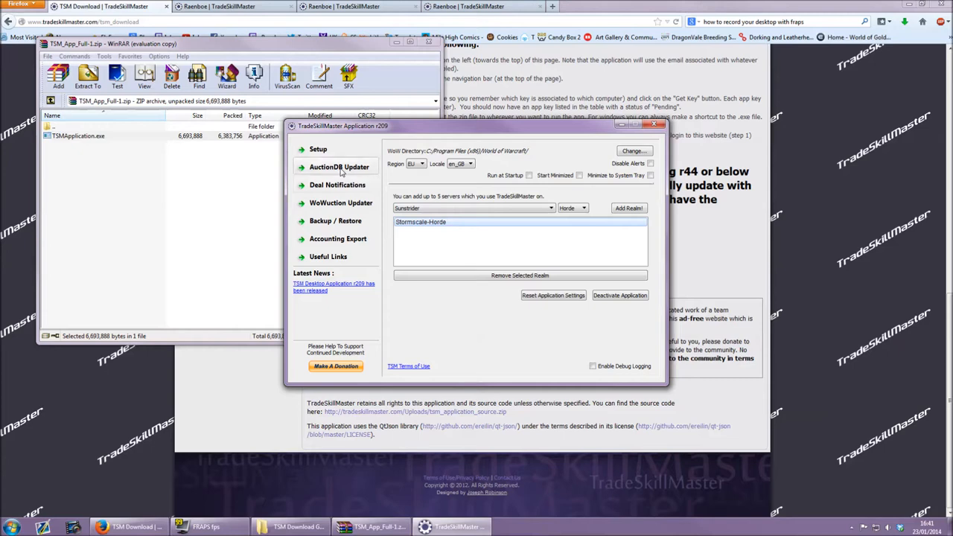
- Enable AuctionDB updates for Stormscale-Horde, keeping Save Data at 1 Day
{"action": "left_click", "coordinate": [339, 167]}
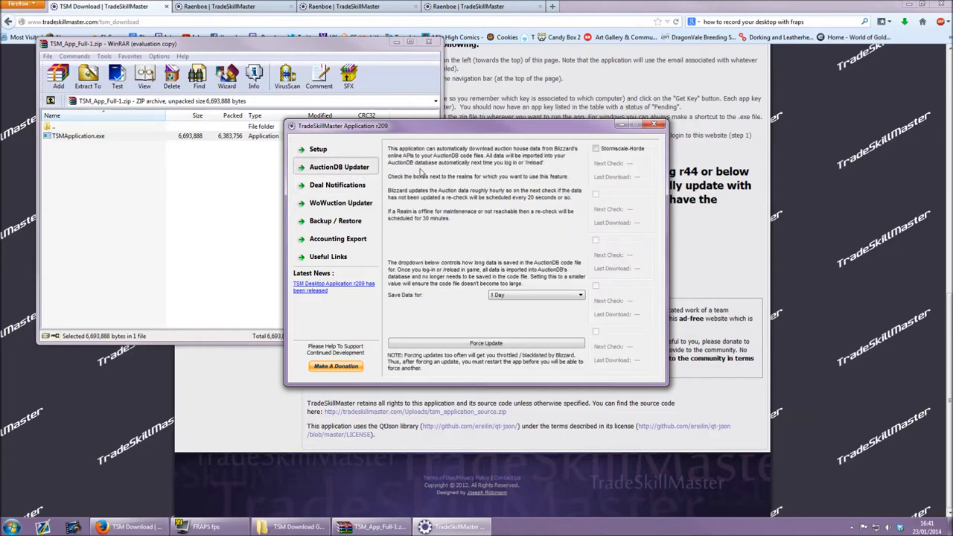
{"action": "left_click", "coordinate": [595, 149]}
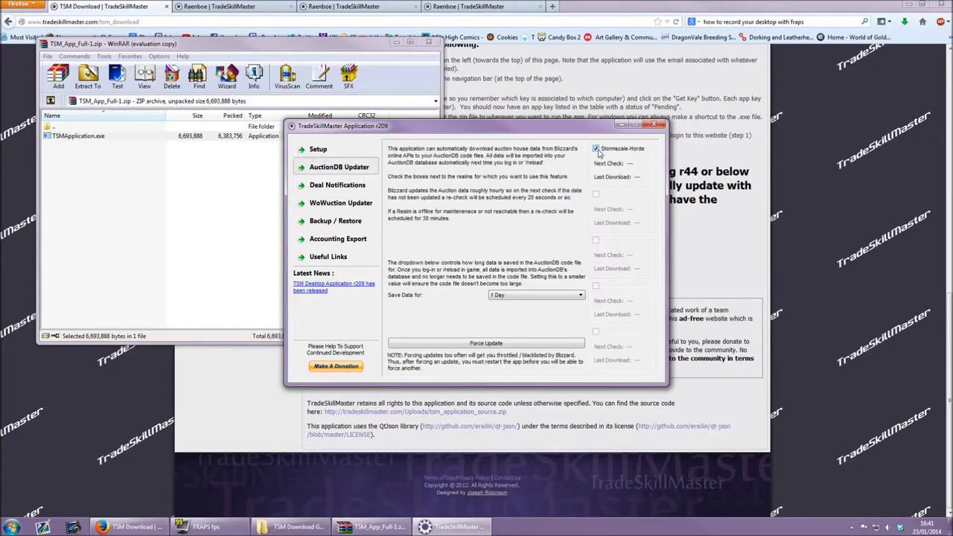
{"action": "left_click", "coordinate": [596, 149]}
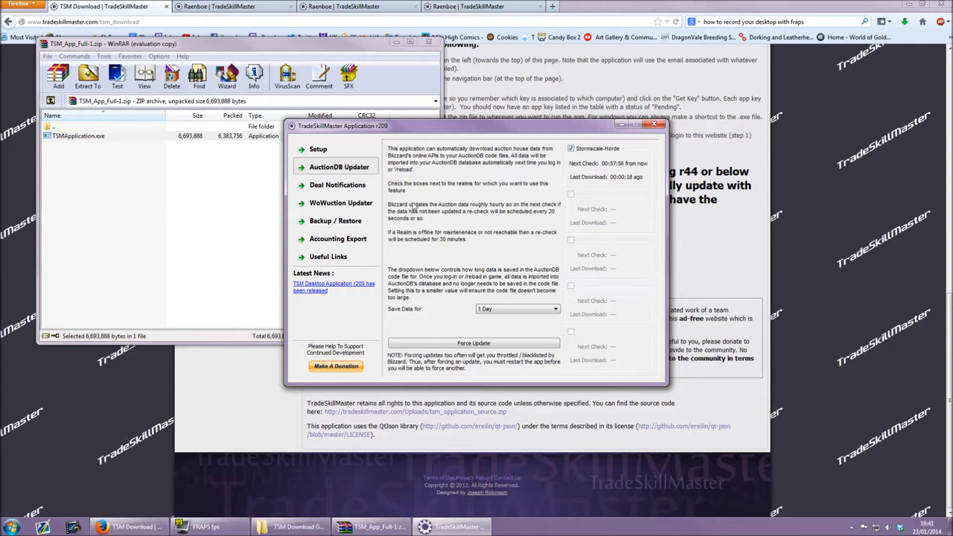
- Set Deal Notifications for Stormscale-Horde to the Test profile with the Transmog group ticked
{"action": "left_click", "coordinate": [337, 185]}
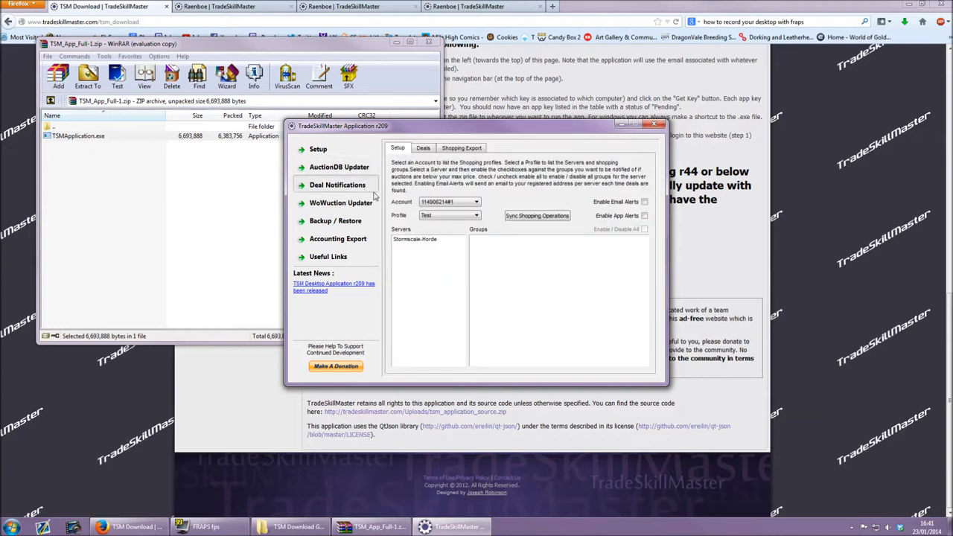
{"action": "left_click", "coordinate": [475, 214]}
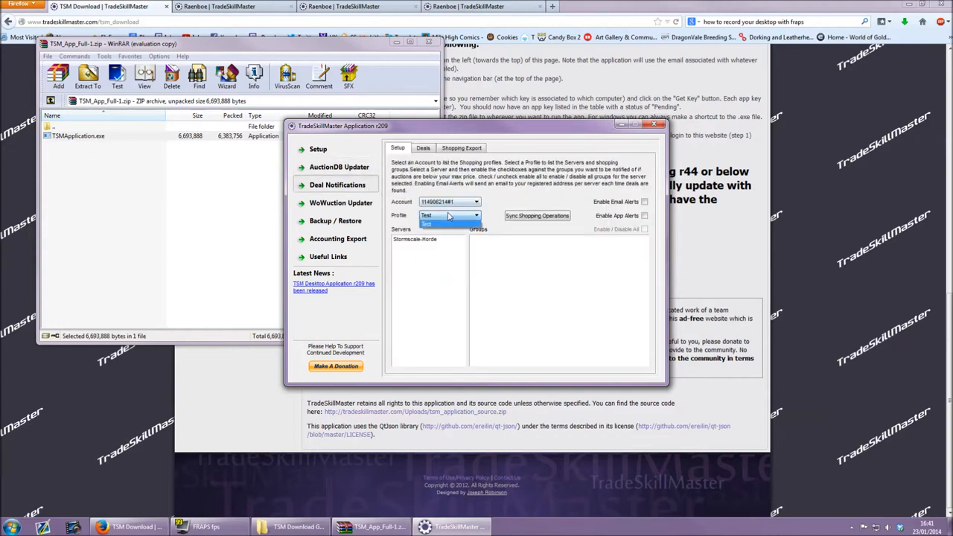
{"action": "left_click", "coordinate": [428, 225]}
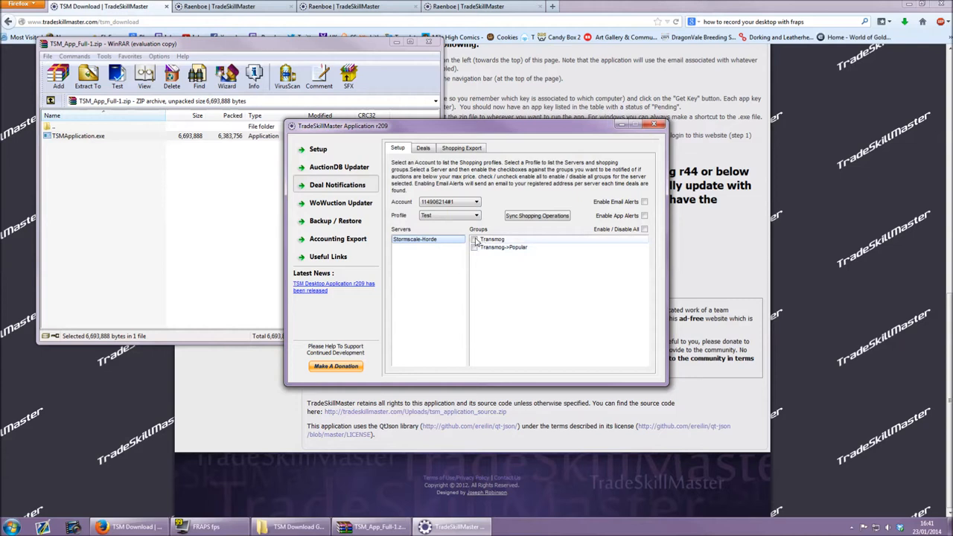
{"action": "left_click", "coordinate": [474, 239]}
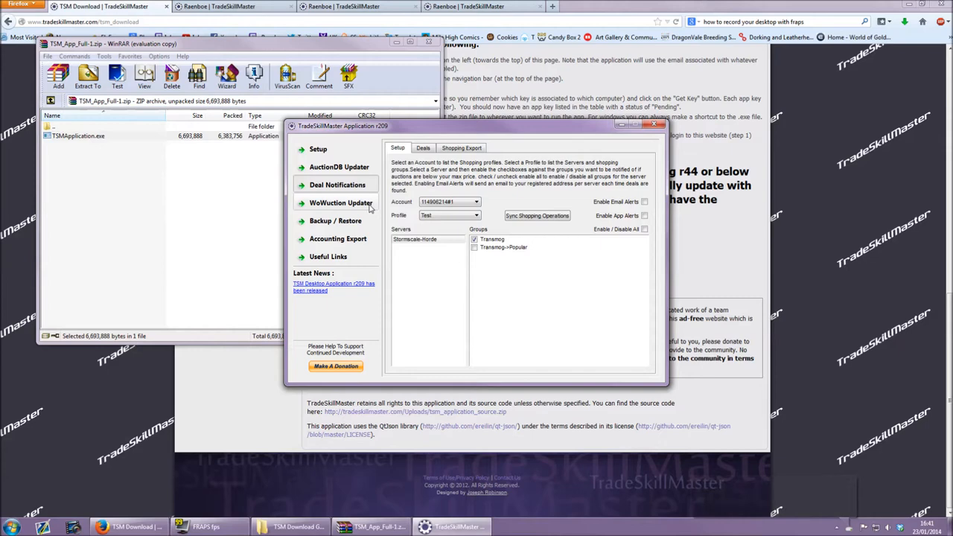
- Show the WoWuction Updater setup page with its empty API key field
{"action": "left_click", "coordinate": [341, 203]}
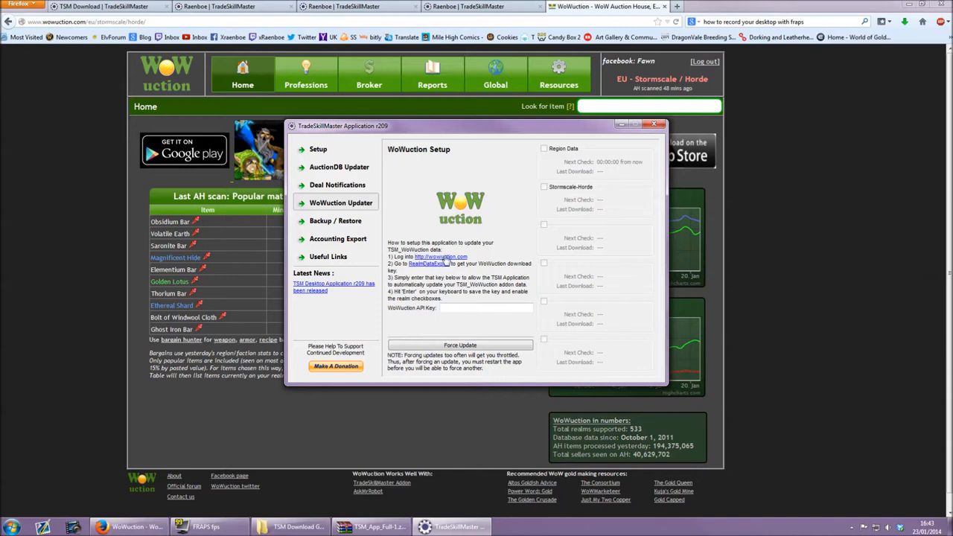
{"action": "mouse_move", "coordinate": [450, 265]}
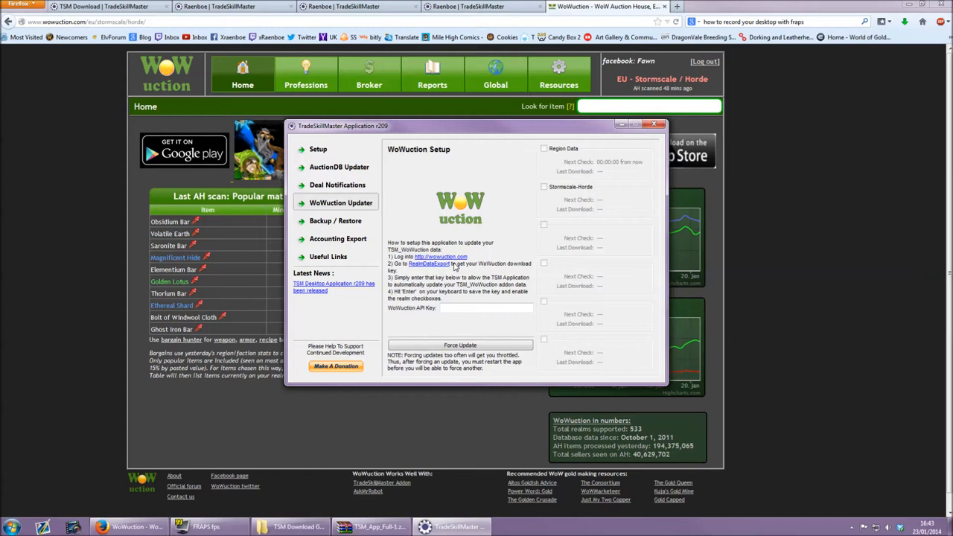
{"action": "mouse_move", "coordinate": [461, 279]}
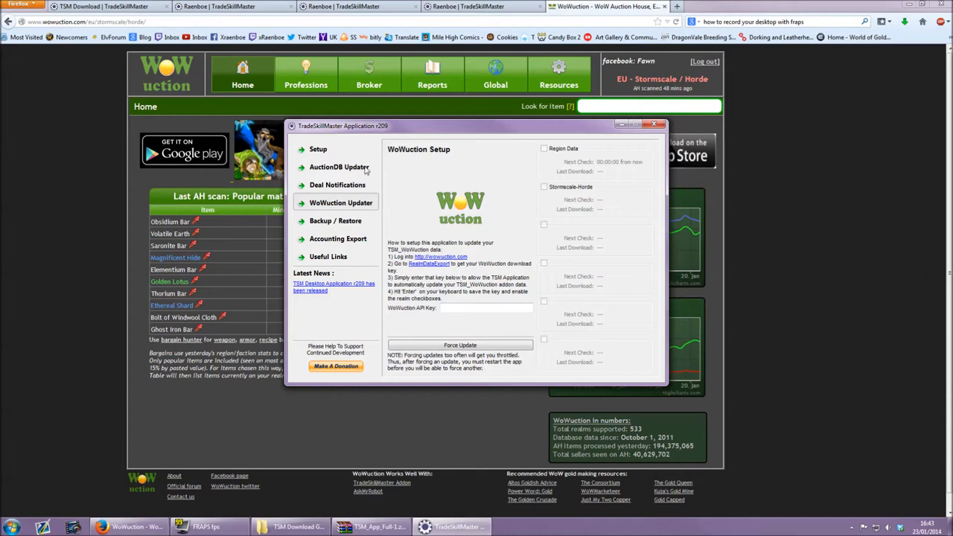
{"action": "left_click", "coordinate": [305, 74]}
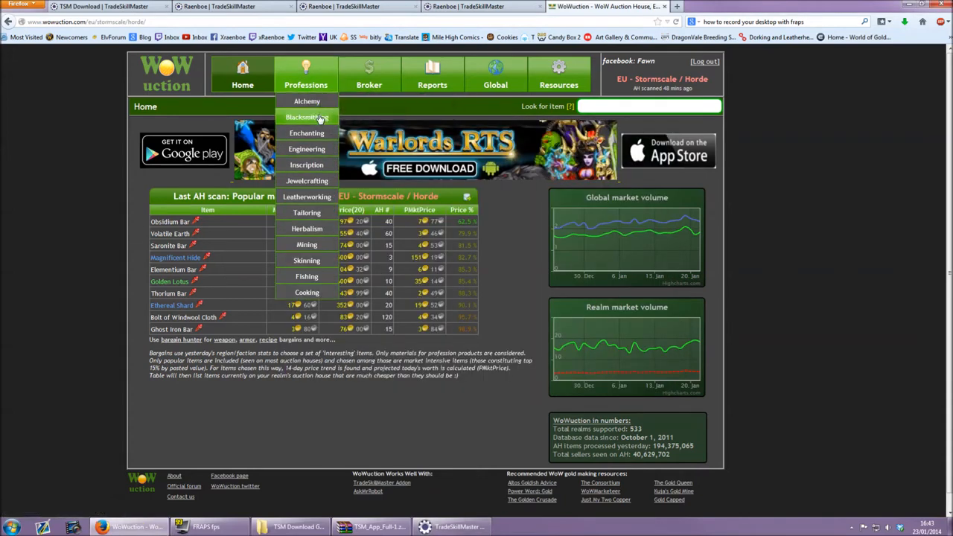
{"action": "left_click", "coordinate": [306, 133]}
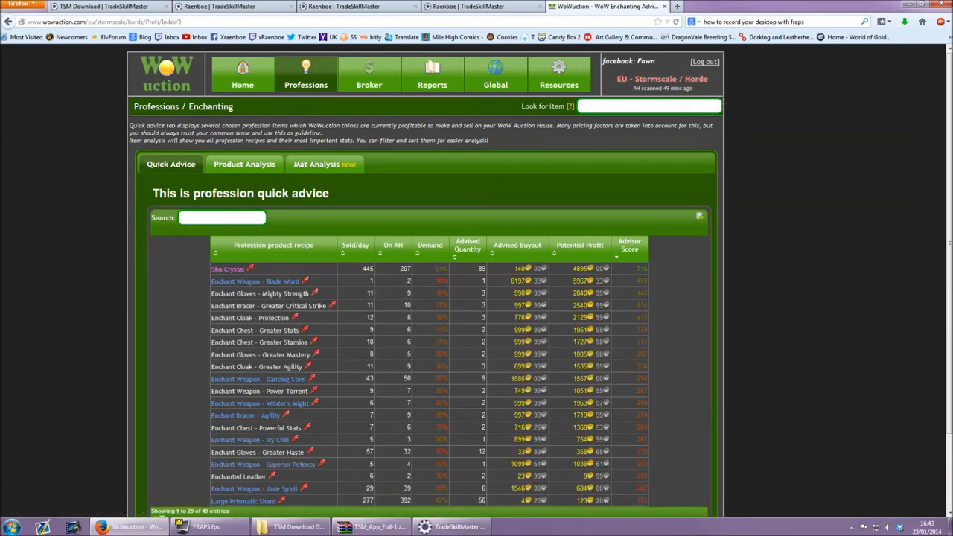
{"action": "mouse_move", "coordinate": [483, 186]}
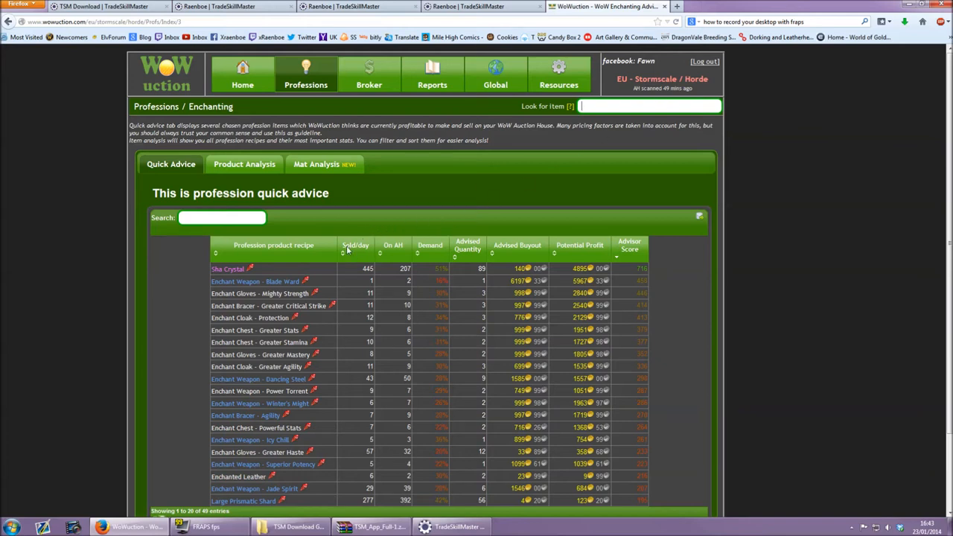
{"action": "left_click", "coordinate": [355, 244]}
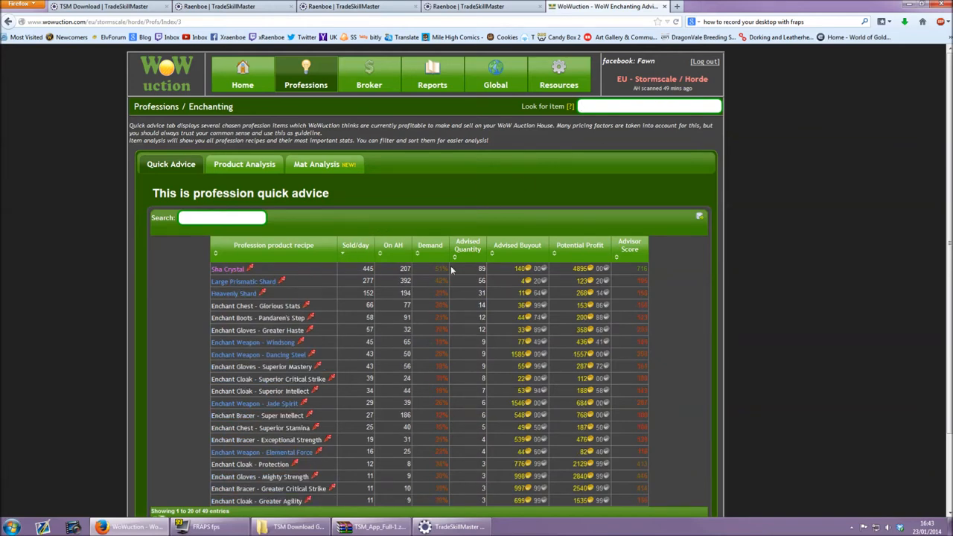
{"action": "mouse_move", "coordinate": [664, 279]}
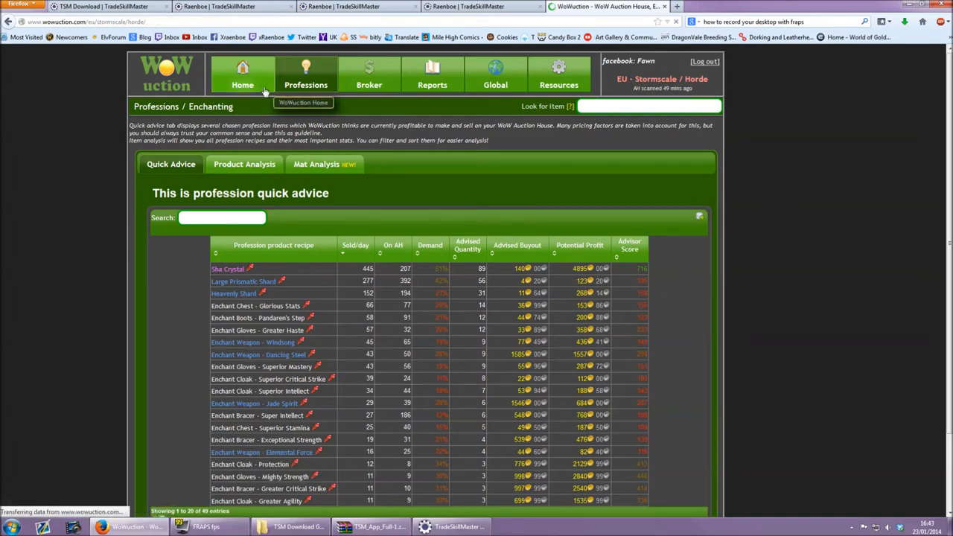
{"action": "left_click", "coordinate": [241, 74]}
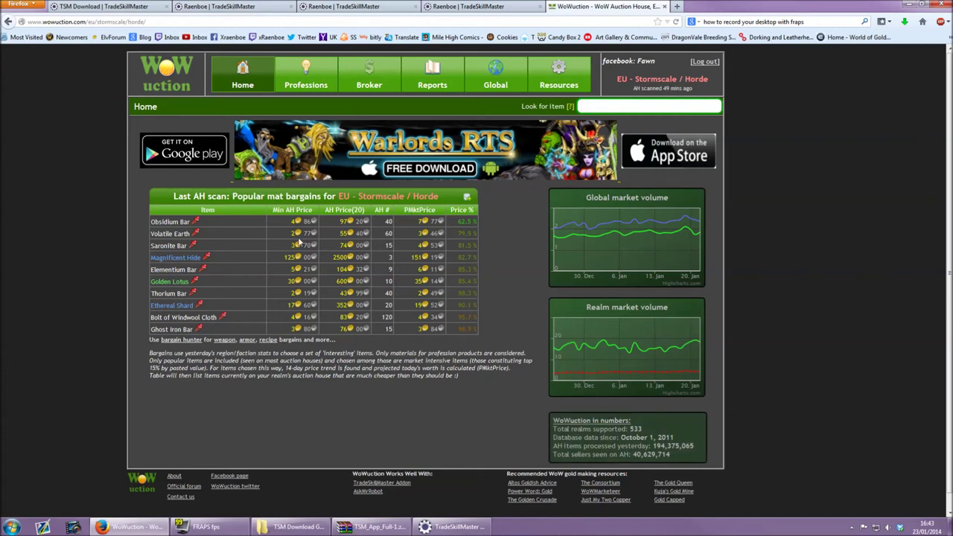
{"action": "mouse_move", "coordinate": [474, 220]}
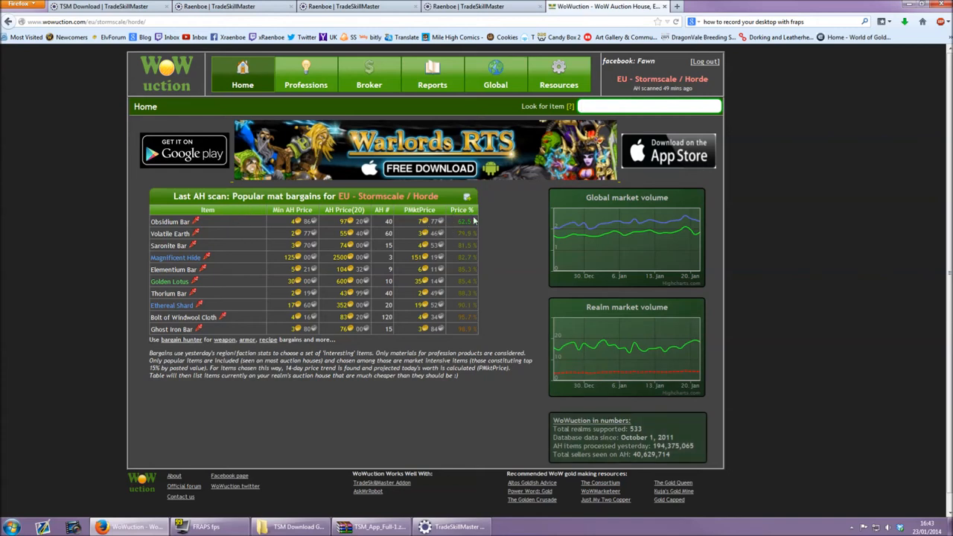
{"action": "left_click", "coordinate": [558, 75]}
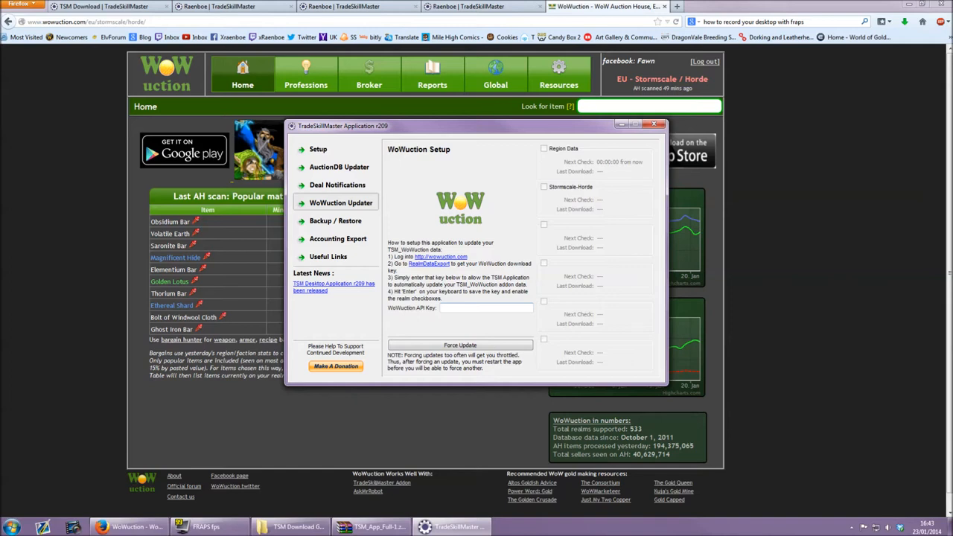
{"action": "mouse_move", "coordinate": [582, 154]}
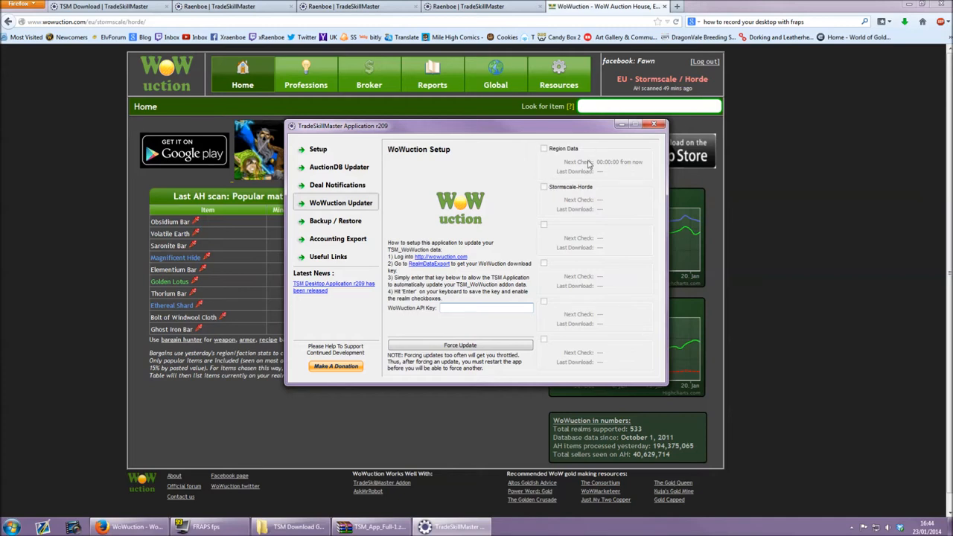
{"action": "mouse_move", "coordinate": [554, 185]}
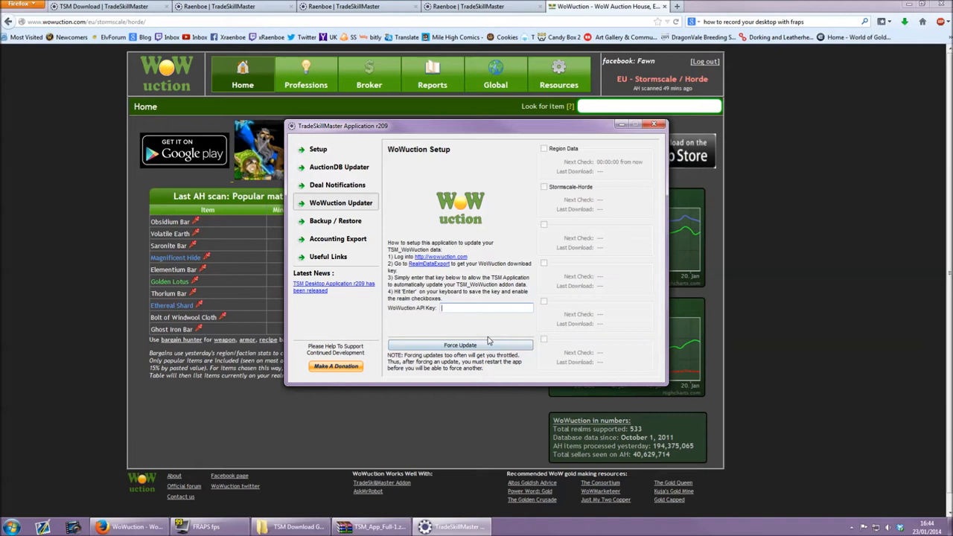
{"action": "left_click", "coordinate": [335, 220]}
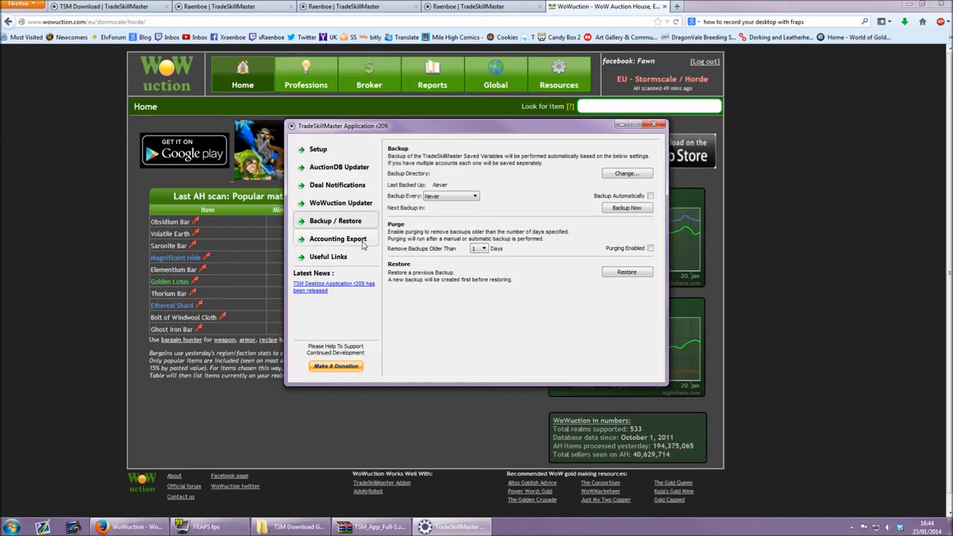
- Review the Accounting Export page, then the Useful Links page with website and forum links
{"action": "left_click", "coordinate": [336, 239]}
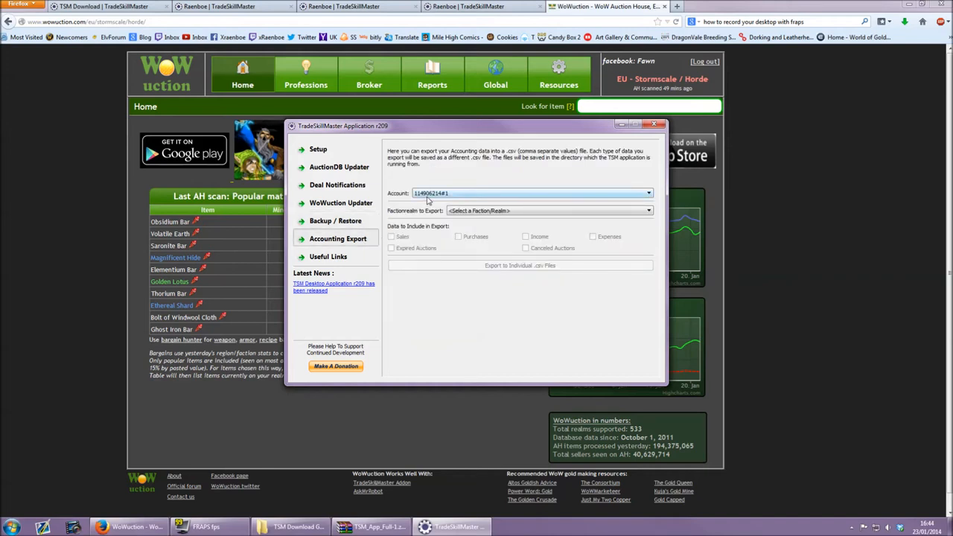
{"action": "mouse_move", "coordinate": [461, 187]}
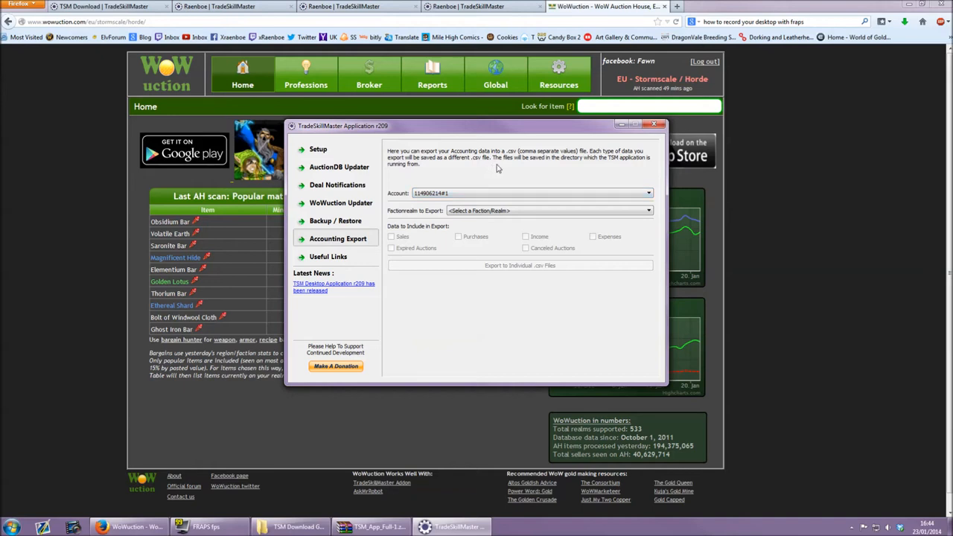
{"action": "mouse_move", "coordinate": [472, 207]}
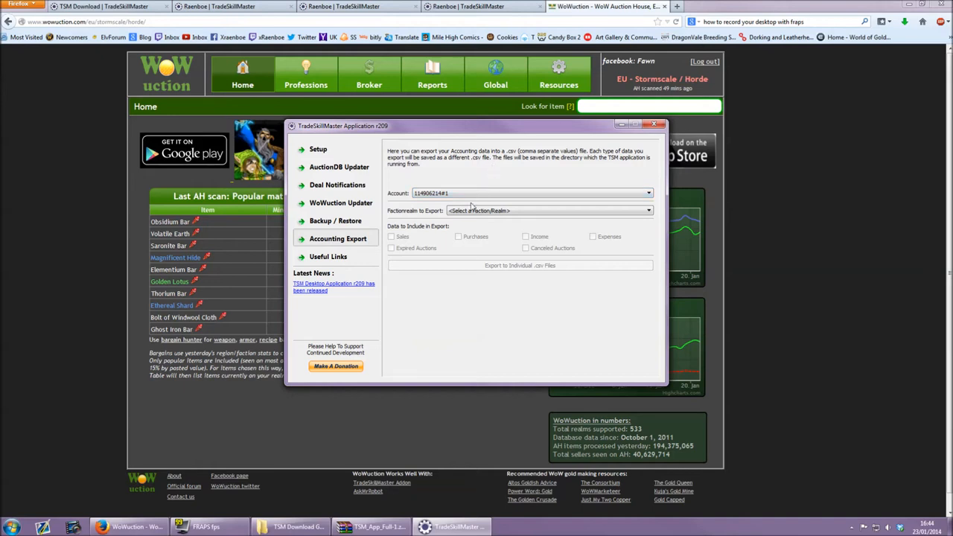
{"action": "left_click", "coordinate": [327, 256]}
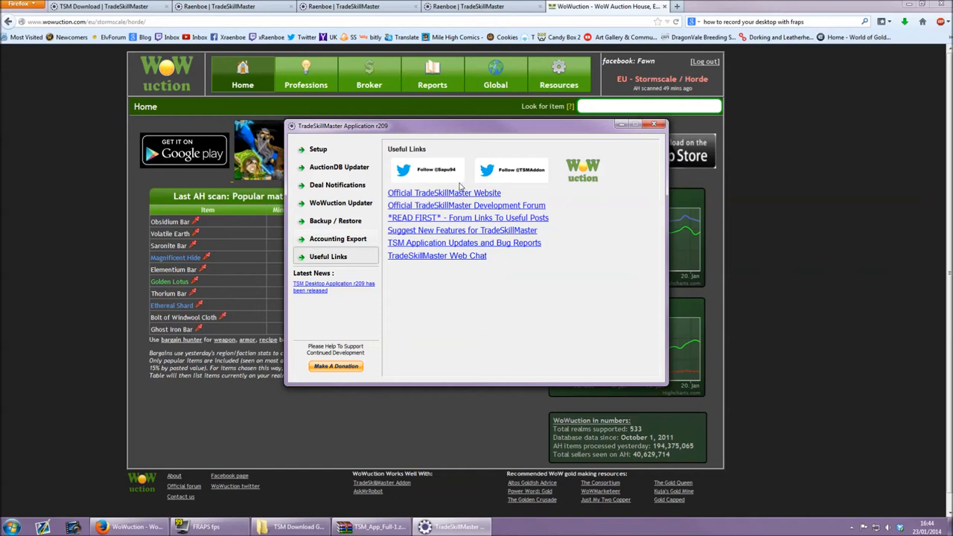
{"action": "mouse_move", "coordinate": [452, 256]}
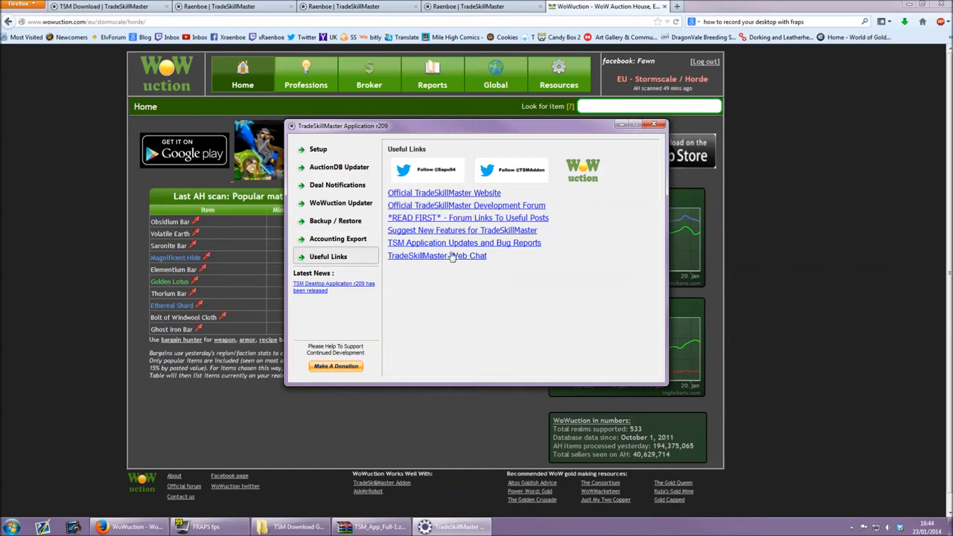
{"action": "mouse_move", "coordinate": [461, 285]}
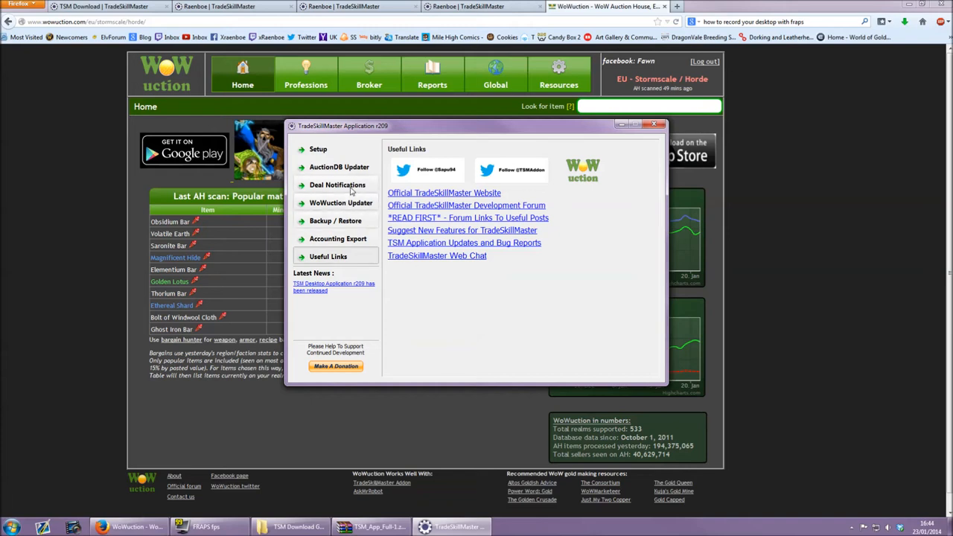
- Return to the AuctionDB Updater settings, then go on to Deal Notifications
{"action": "left_click", "coordinate": [340, 167]}
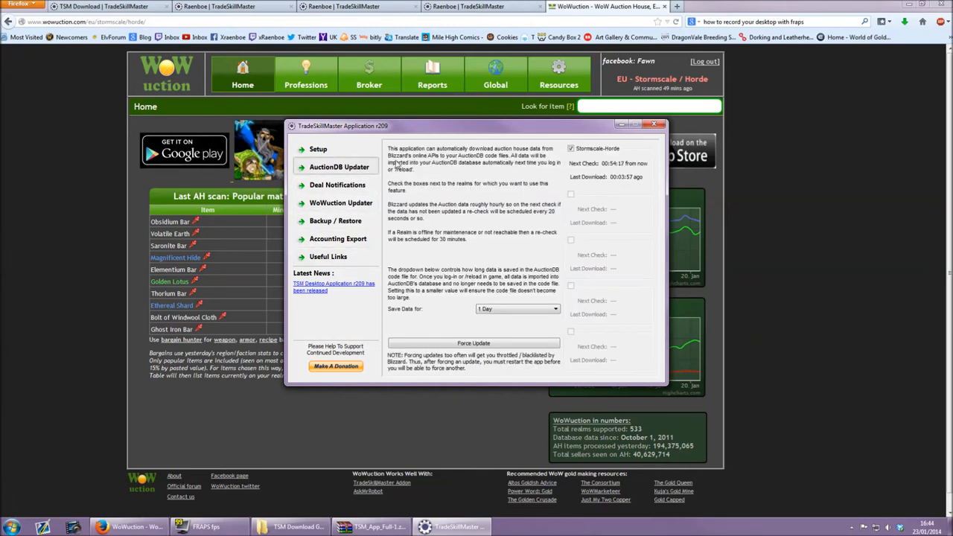
{"action": "mouse_move", "coordinate": [554, 164]}
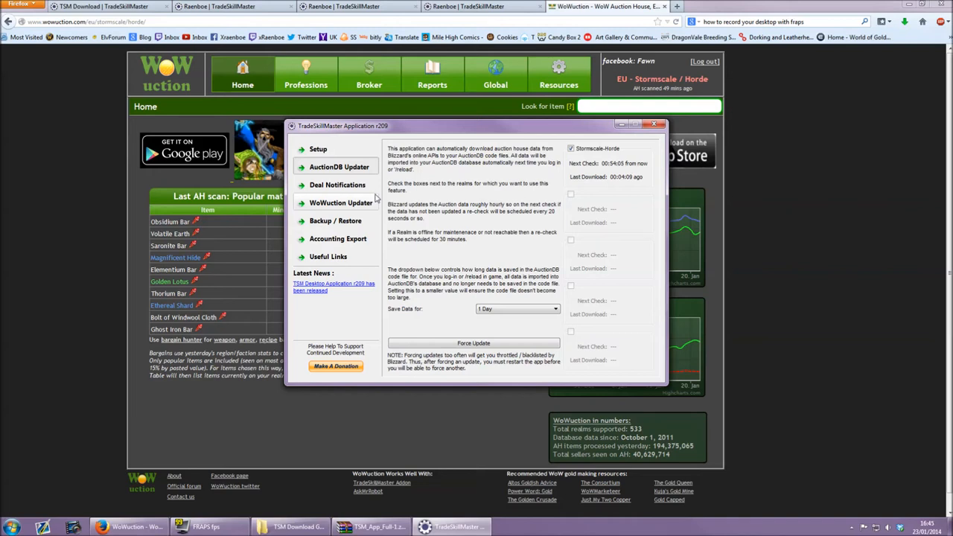
{"action": "left_click", "coordinate": [337, 184]}
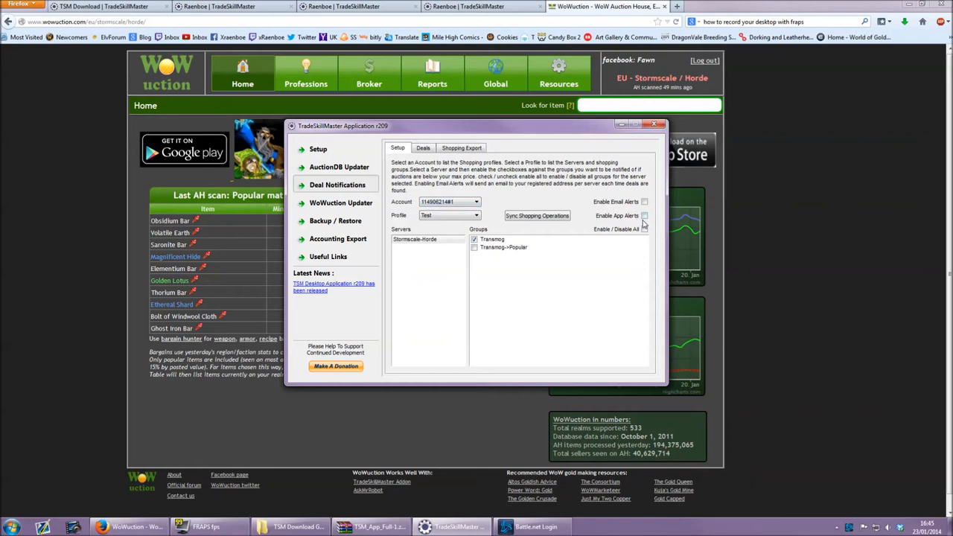
- Enable App Alerts for the account and check the Deals list
{"action": "left_click", "coordinate": [643, 215]}
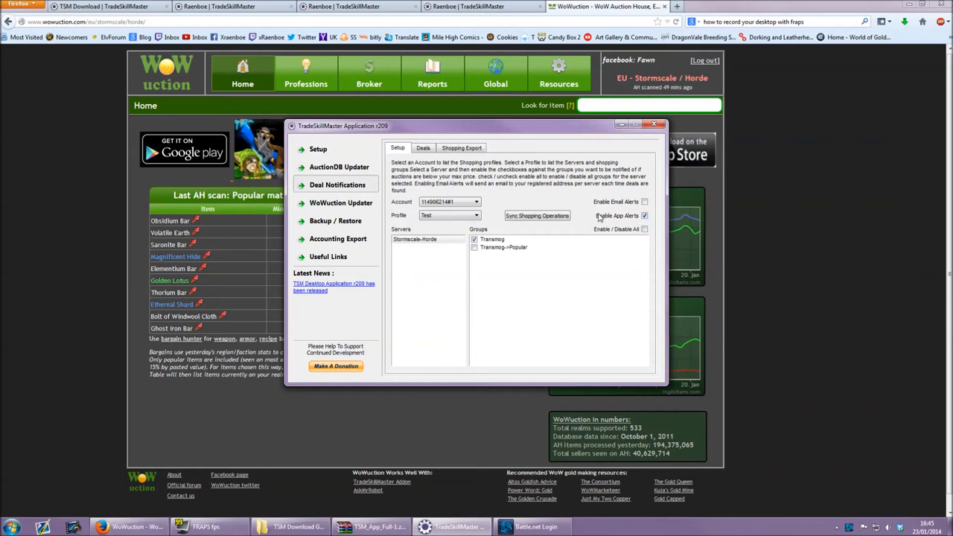
{"action": "mouse_move", "coordinate": [552, 196]}
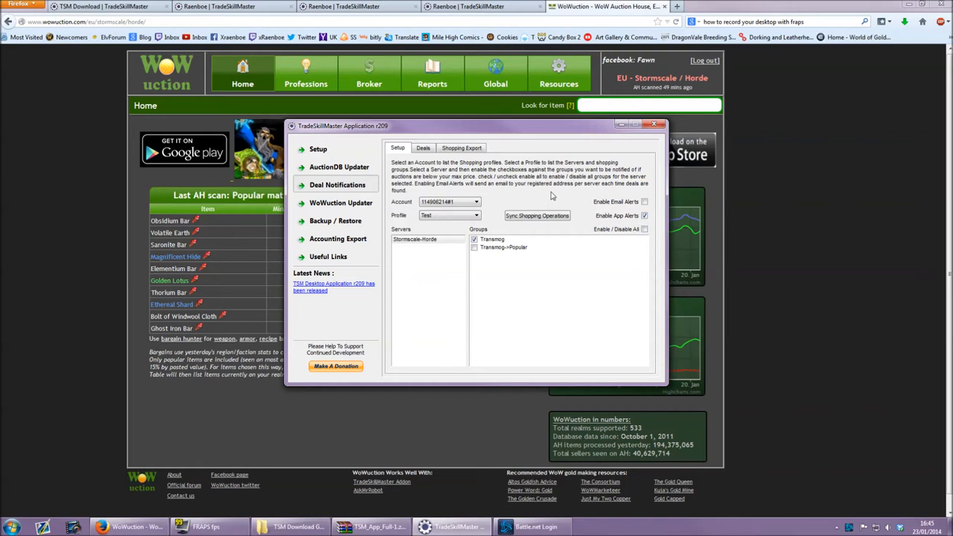
{"action": "left_click", "coordinate": [423, 148]}
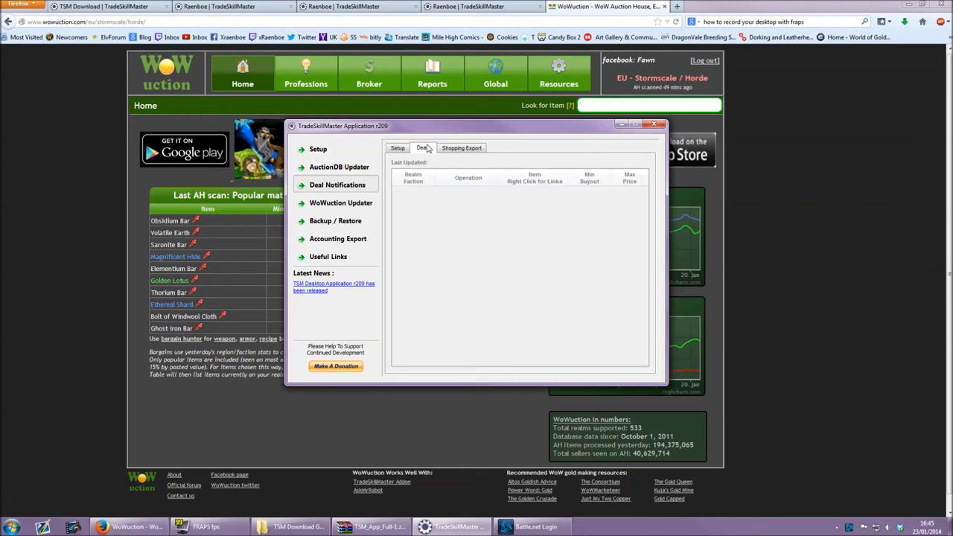
{"action": "left_click", "coordinate": [397, 147]}
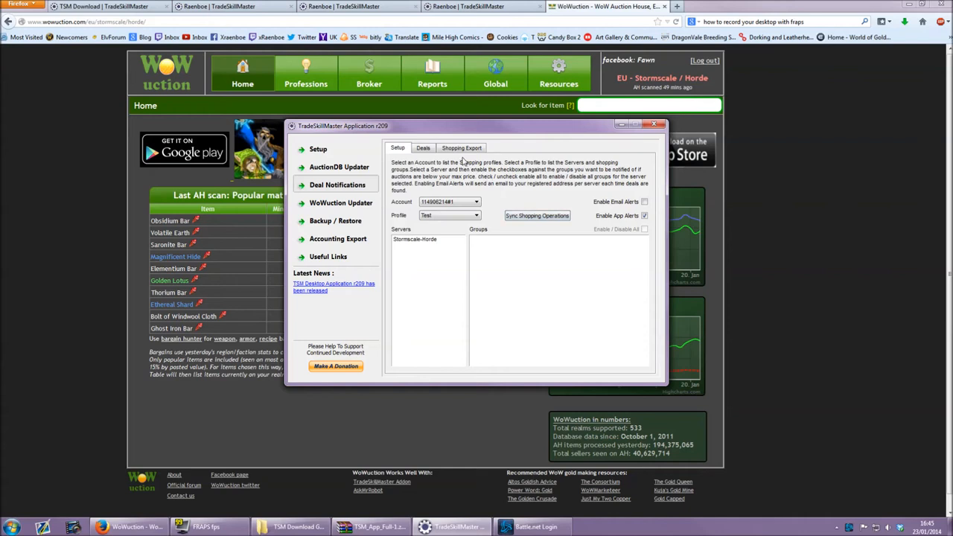
- Select the server in Setup to show its shopping groups, including Tanning
{"action": "left_click", "coordinate": [414, 238]}
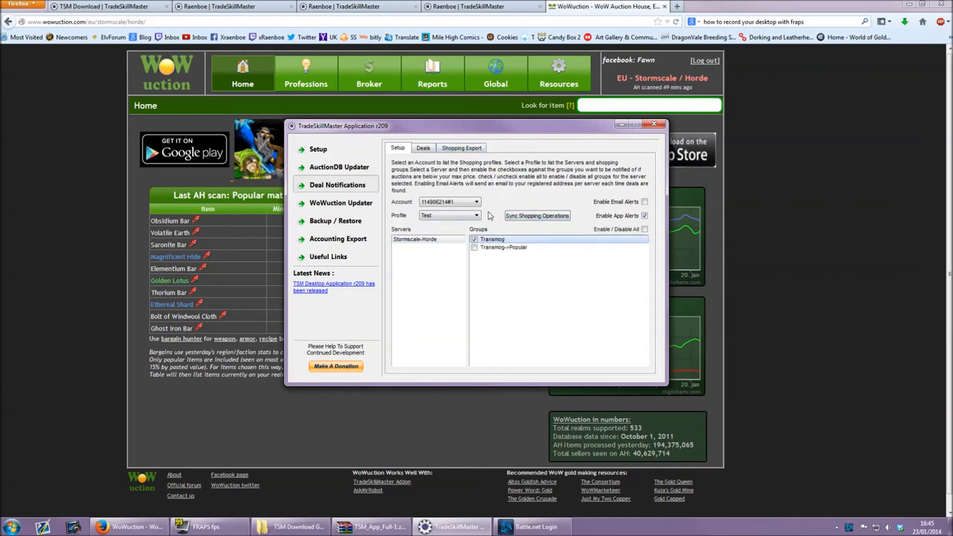
{"action": "left_click", "coordinate": [423, 148]}
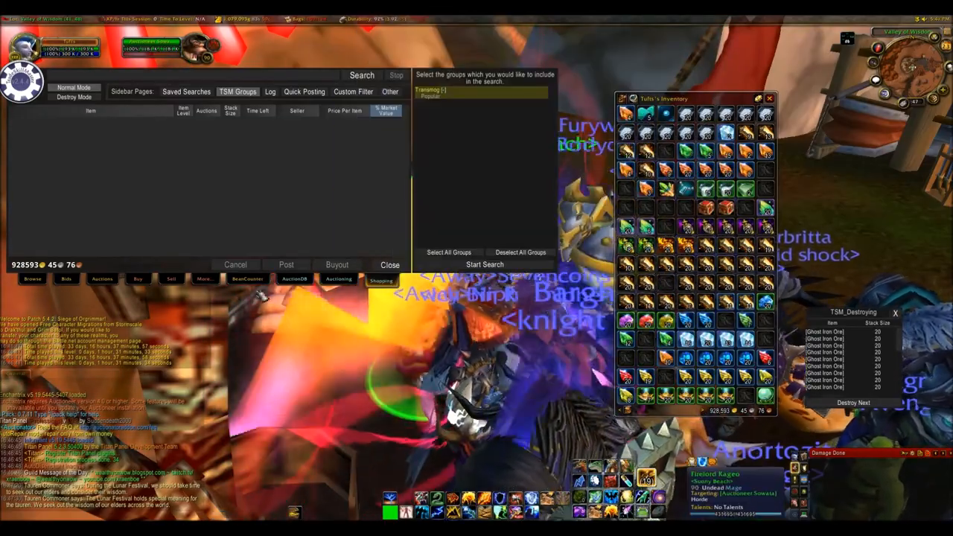
- Bring up the TSM Crafting window's TSM Groups list in World of Warcraft
{"action": "left_click", "coordinate": [295, 279]}
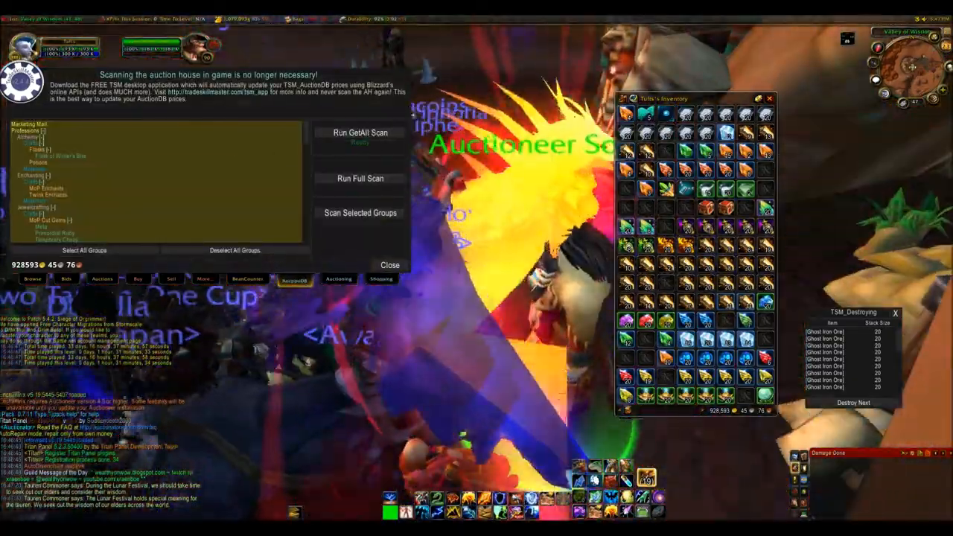
{"action": "left_click", "coordinate": [390, 265]}
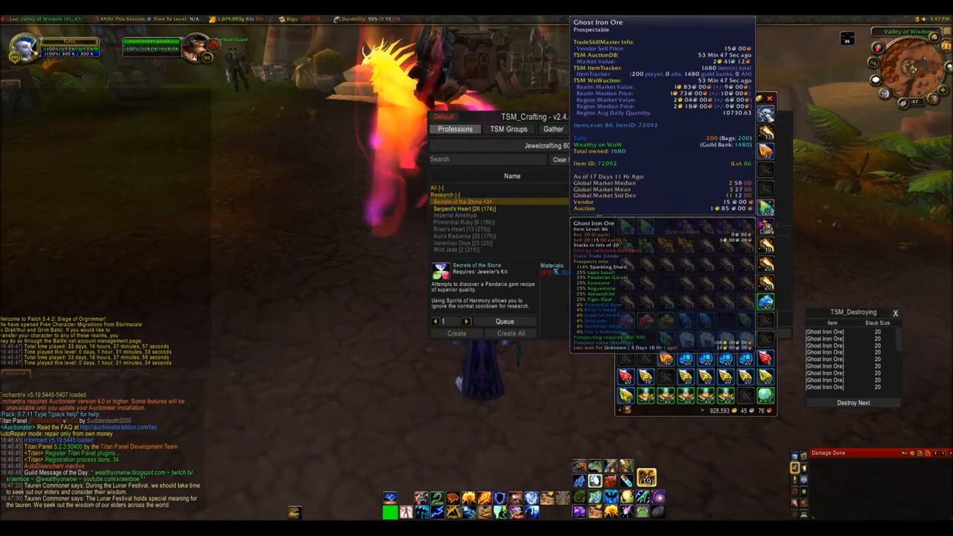
{"action": "left_click", "coordinate": [509, 128]}
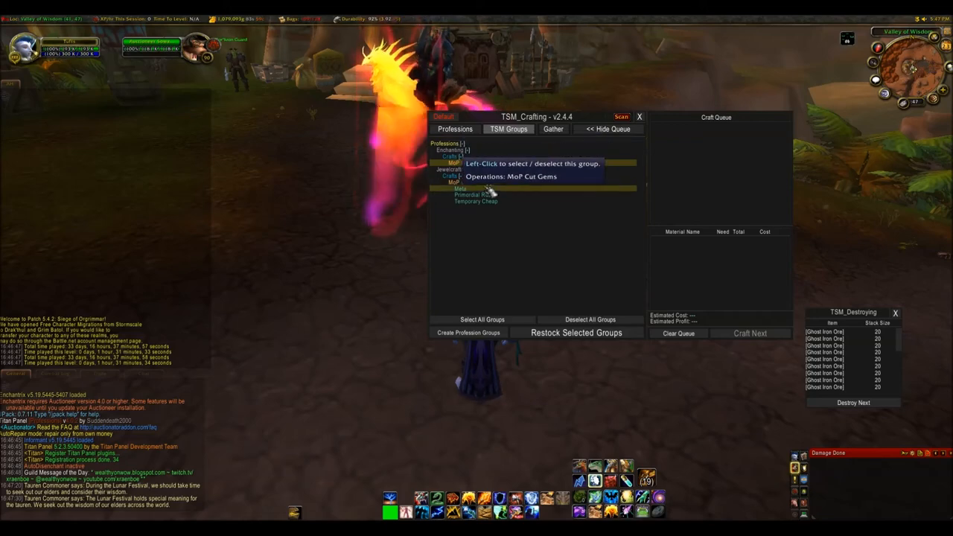
- Select the MoP Cut Gems group and restock the selected groups
{"action": "left_click", "coordinate": [469, 181]}
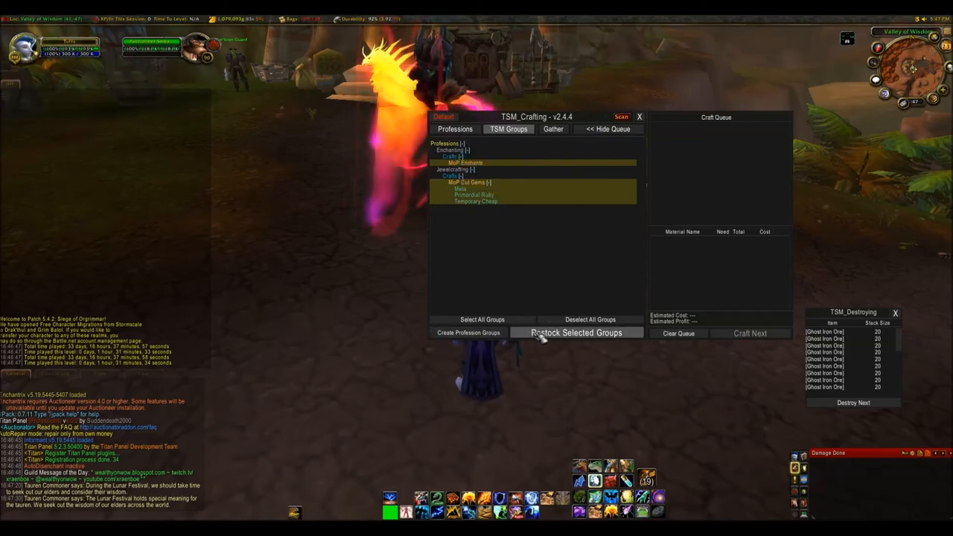
{"action": "left_click", "coordinate": [576, 332]}
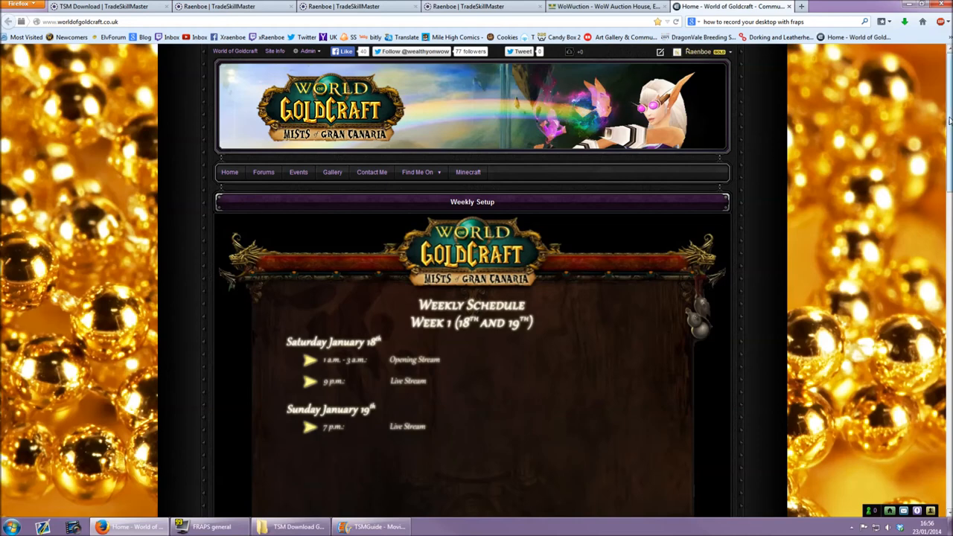
- Scroll through the World of Goldcraft homepage's weekly schedule, Twitch feed, shoutbox and blog posts
{"action": "scroll", "scroll_direction": "down", "scroll_amount": 3}
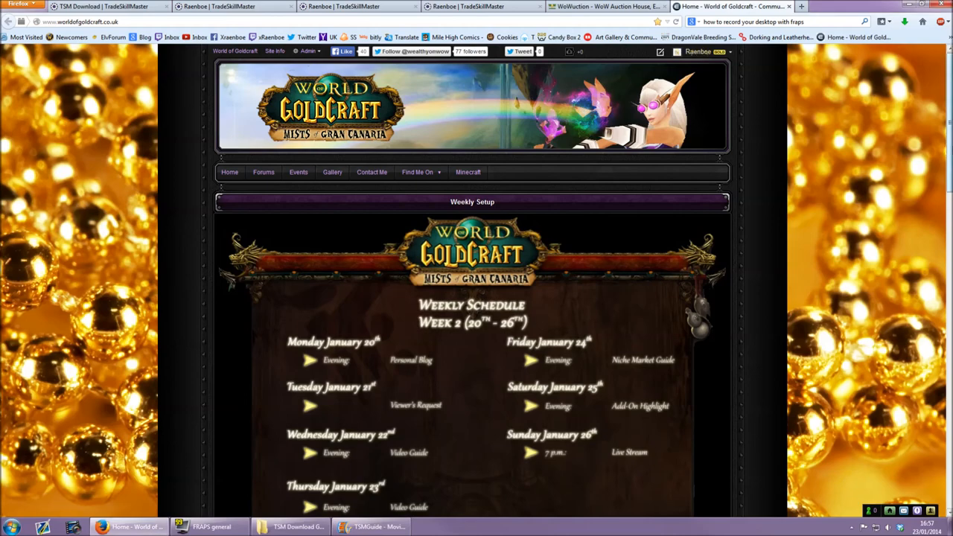
{"action": "scroll", "scroll_direction": "down", "scroll_amount": 3}
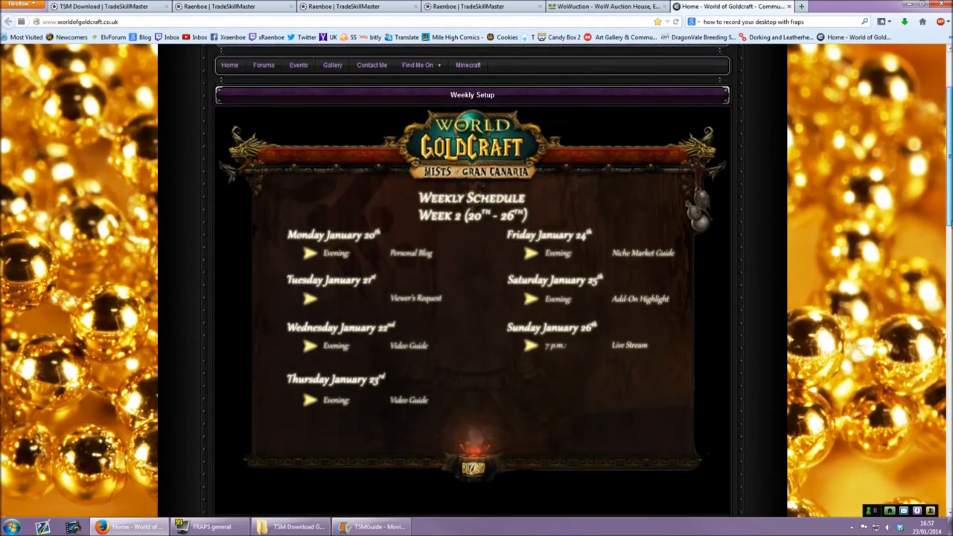
{"action": "scroll", "scroll_direction": "up", "scroll_amount": 3}
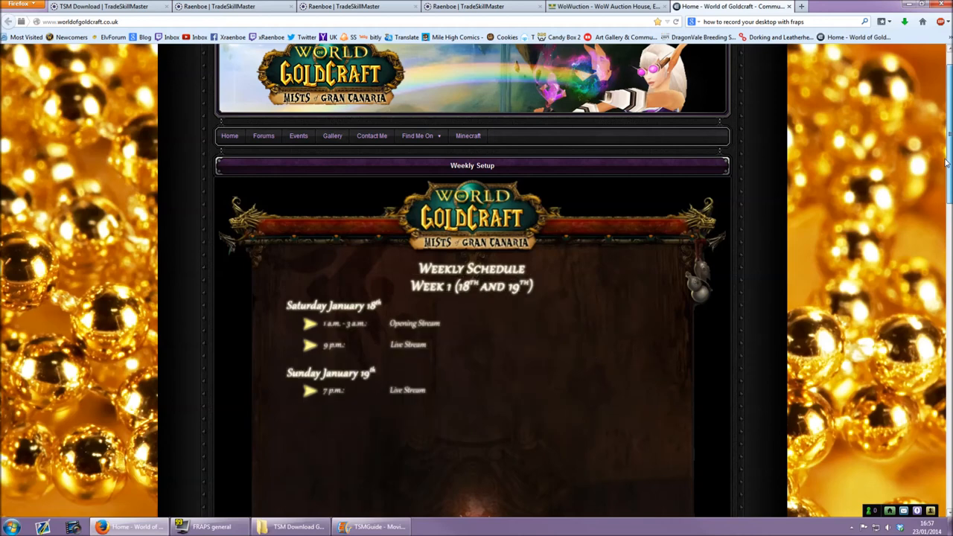
{"action": "scroll", "scroll_direction": "down", "scroll_amount": 3}
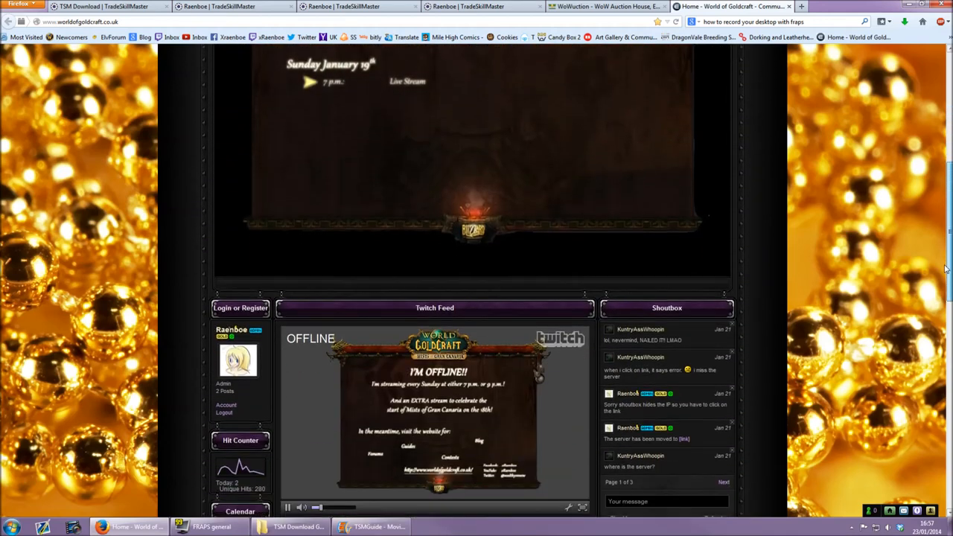
{"action": "scroll", "scroll_direction": "down", "scroll_amount": 3}
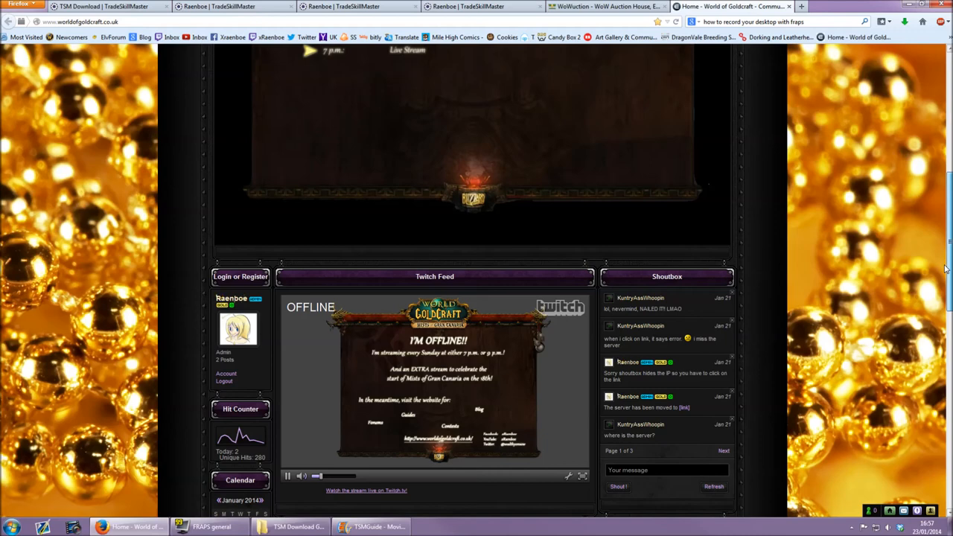
{"action": "scroll", "scroll_direction": "up", "scroll_amount": 3}
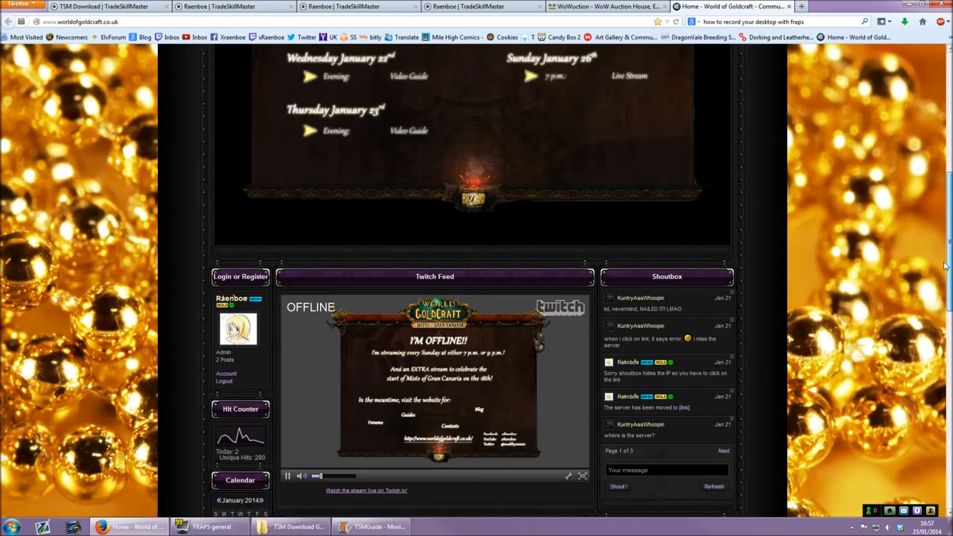
{"action": "scroll", "scroll_direction": "down", "scroll_amount": 3}
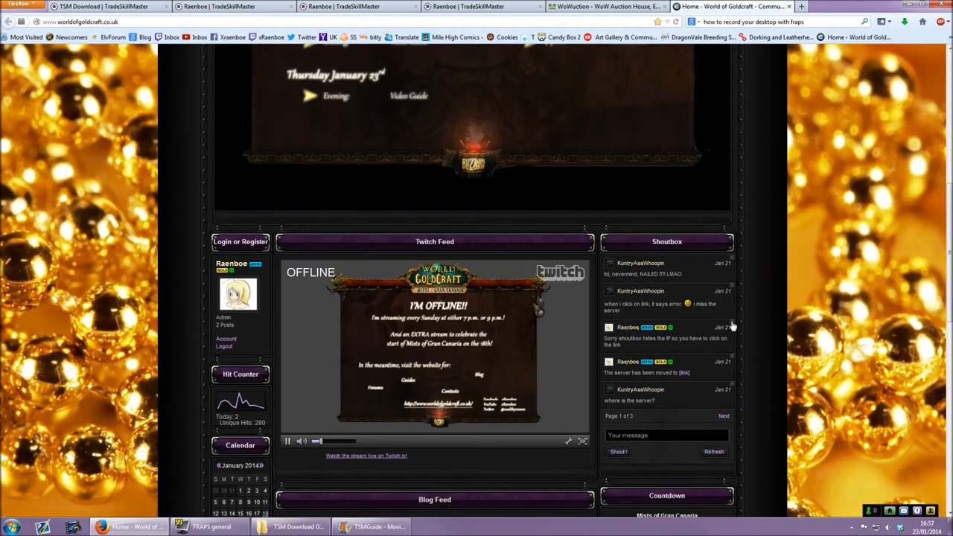
{"action": "scroll", "scroll_direction": "down", "scroll_amount": 3}
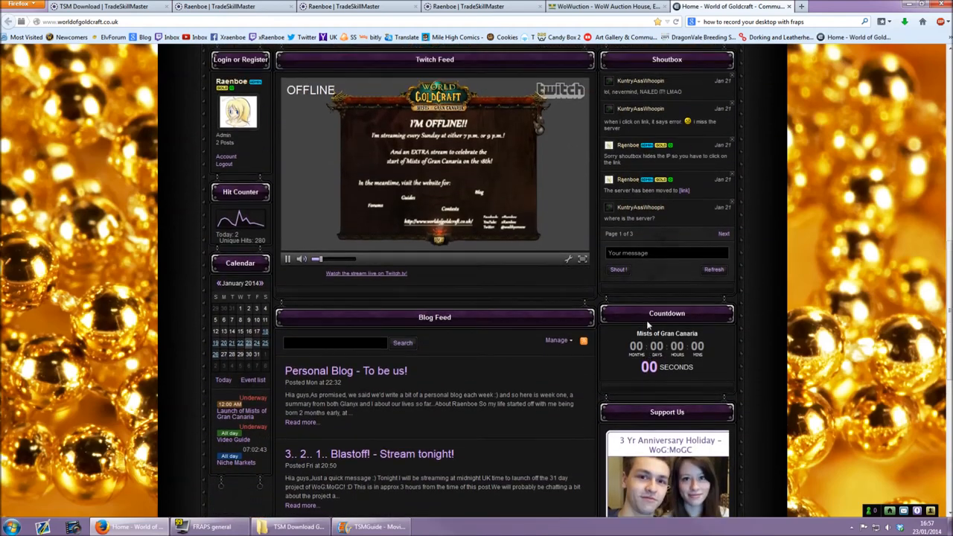
{"action": "scroll", "scroll_direction": "up", "scroll_amount": 3}
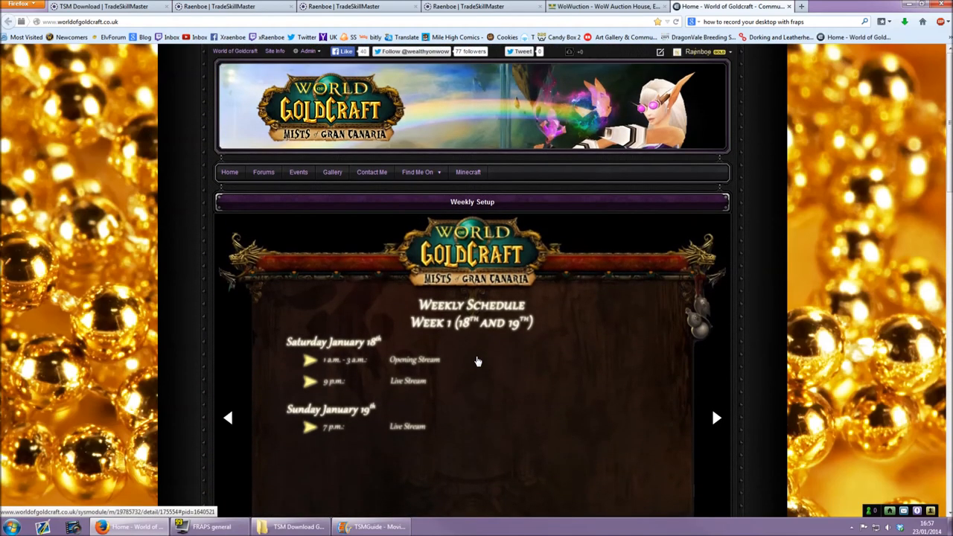
{"action": "scroll", "scroll_direction": "down", "scroll_amount": 3}
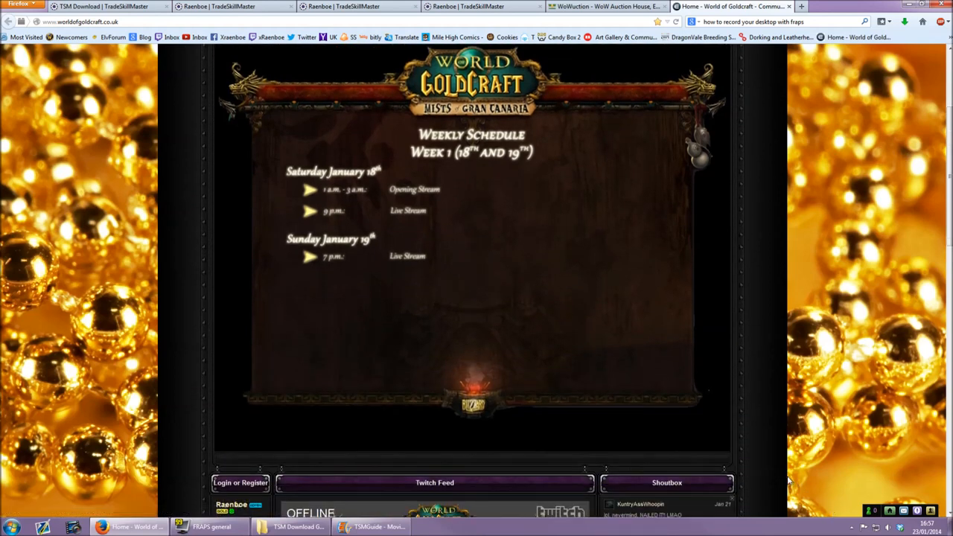
{"action": "mouse_move", "coordinate": [781, 476]}
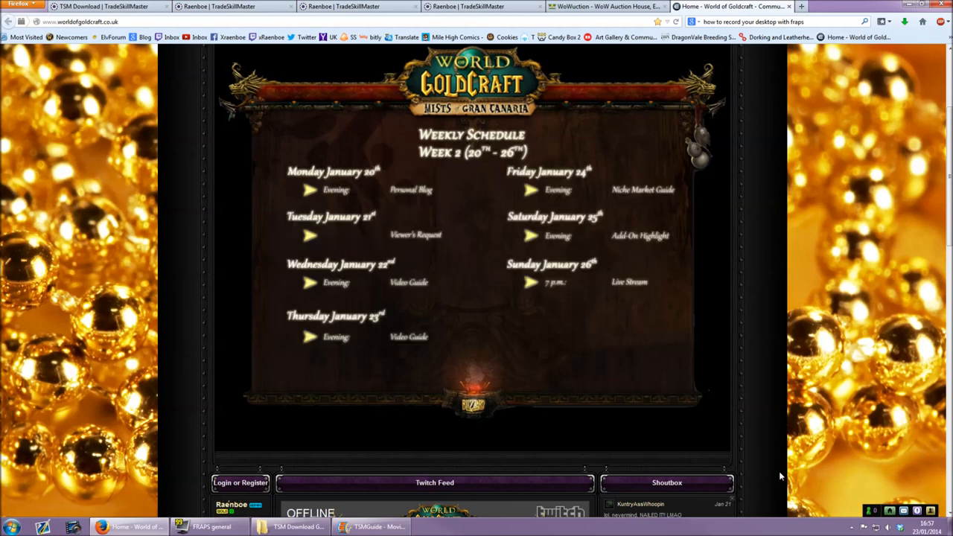
{"action": "scroll", "scroll_direction": "up", "scroll_amount": 3}
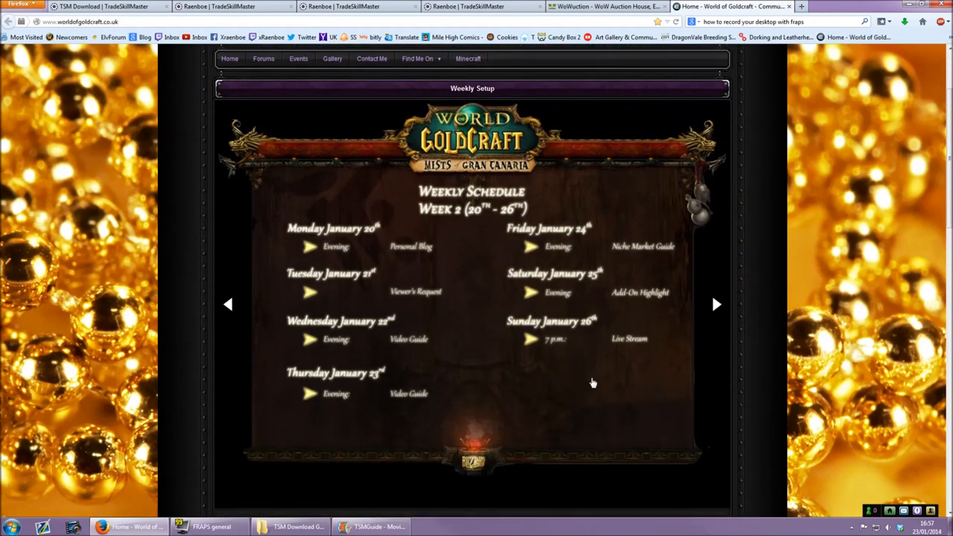
{"action": "mouse_move", "coordinate": [660, 359]}
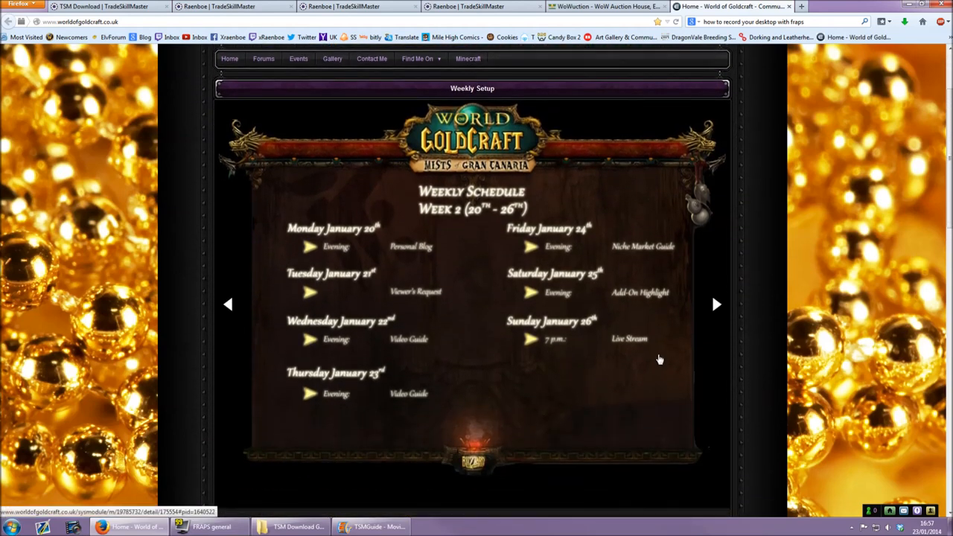